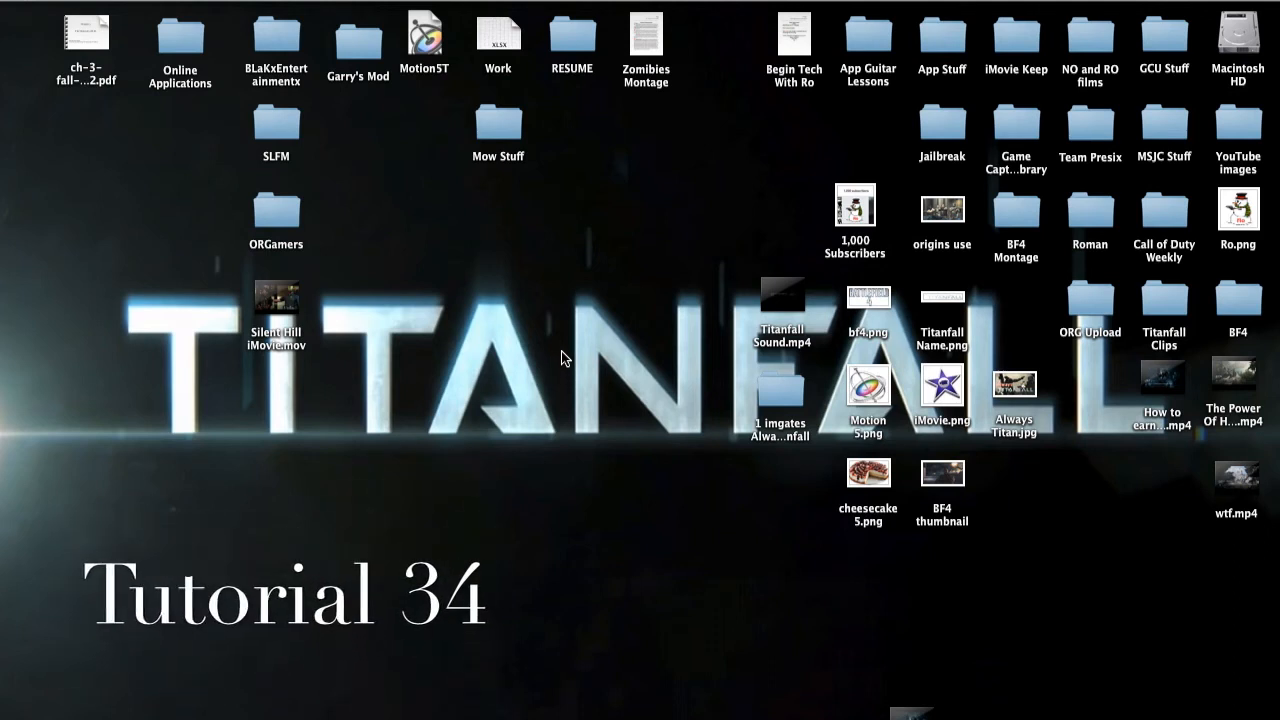
{"action": "mouse_move", "coordinate": [563, 318]}
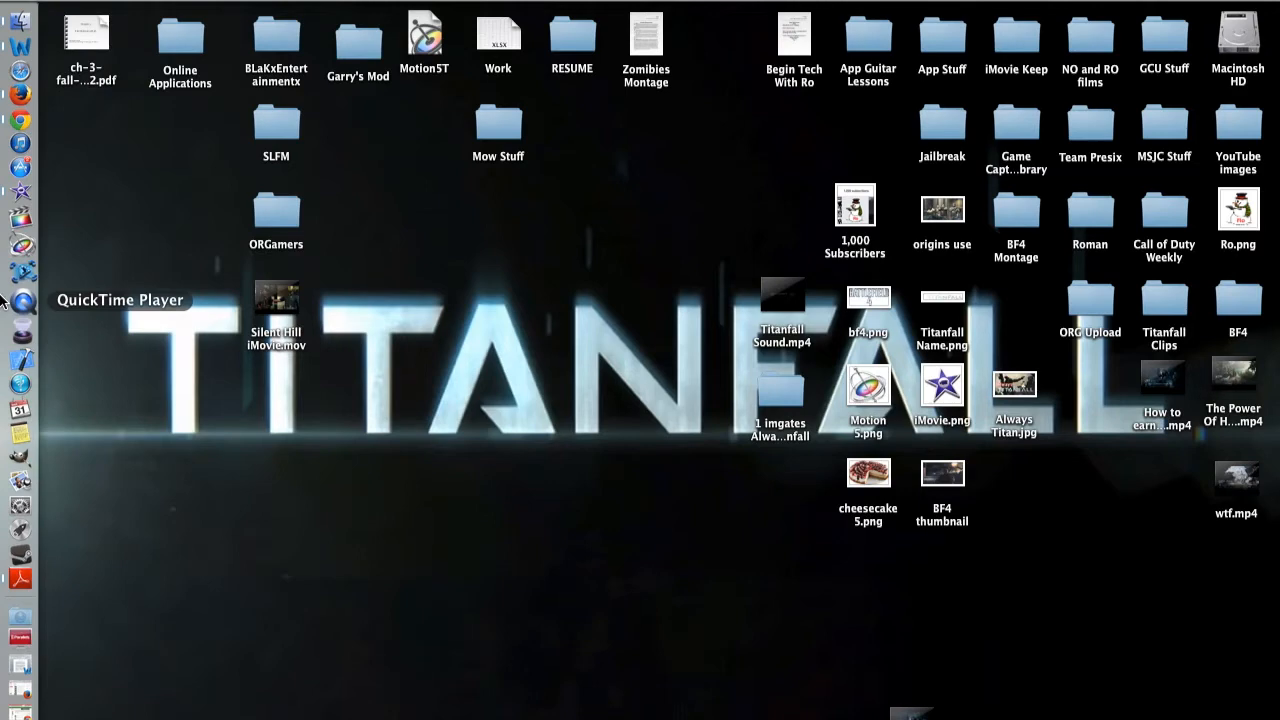
{"action": "mouse_move", "coordinate": [20, 202]}
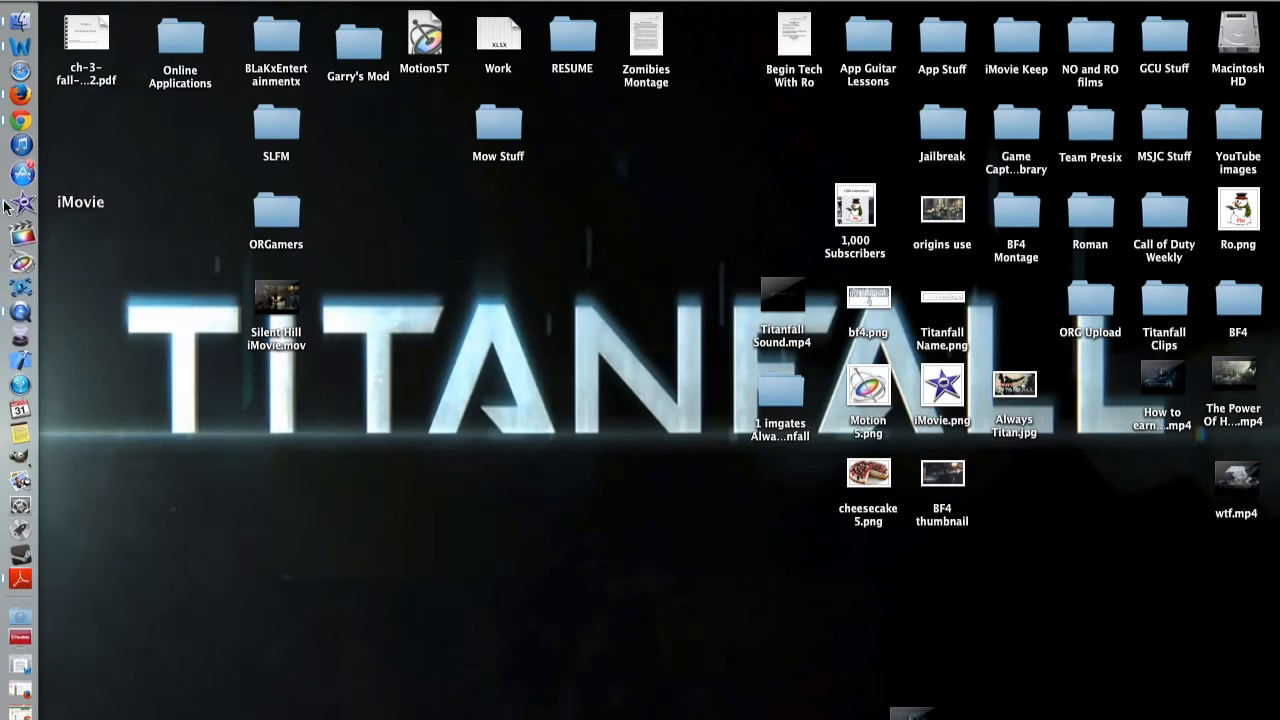
- Launch iMovie from the Dock, loading the 'iMovie Tutorials' project and its 20-second clip
{"action": "left_click", "coordinate": [20, 235]}
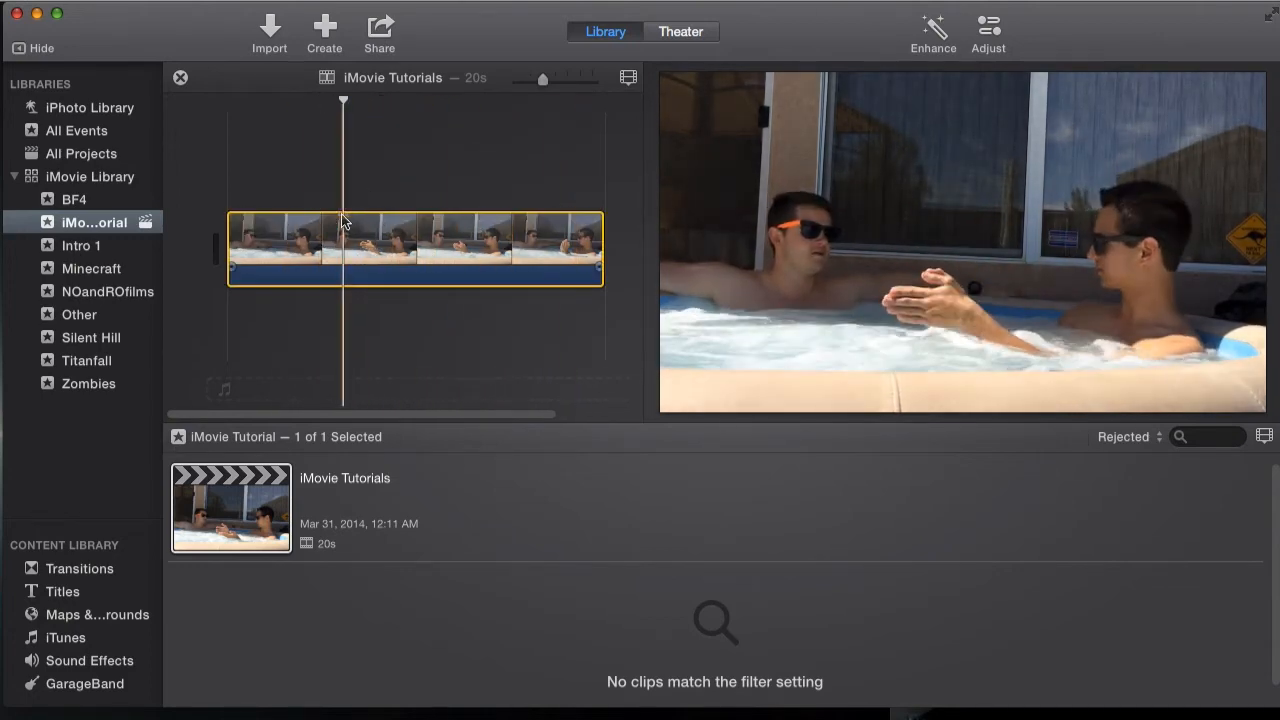
- Split the 20-second clip twice with Split Clip, then select the middle piece
{"action": "right_click", "coordinate": [343, 230]}
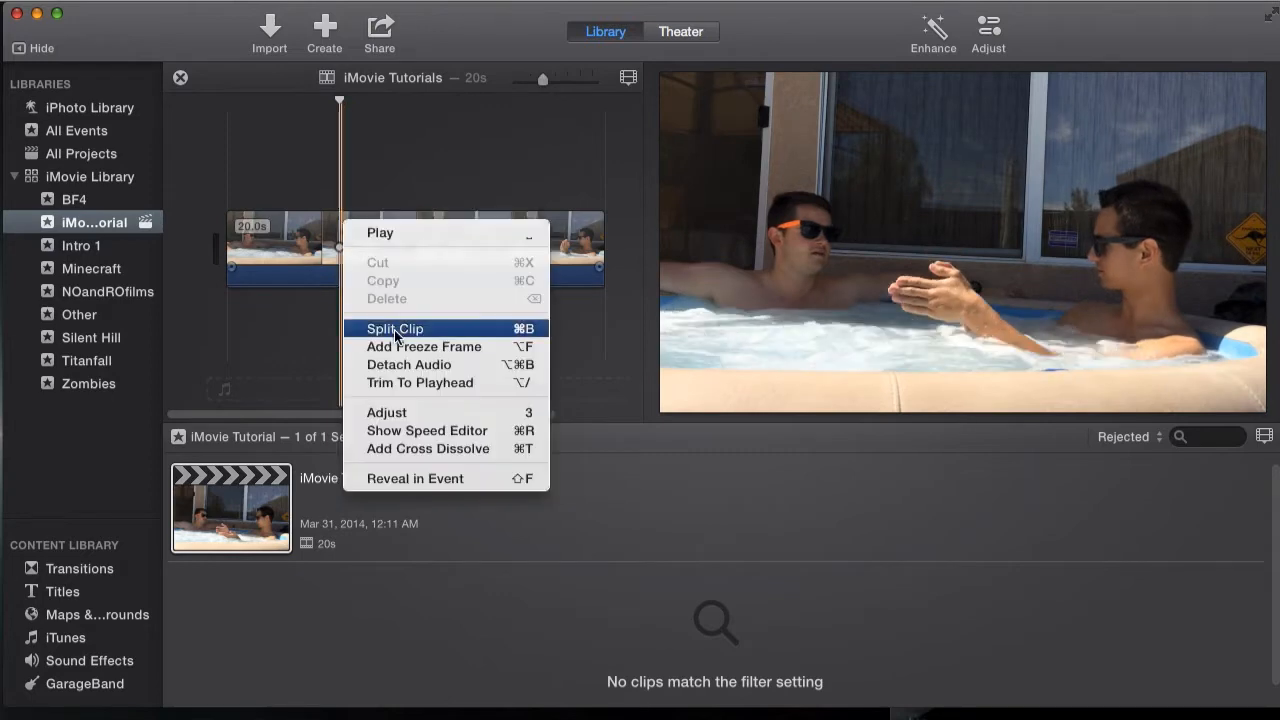
{"action": "left_click", "coordinate": [394, 328]}
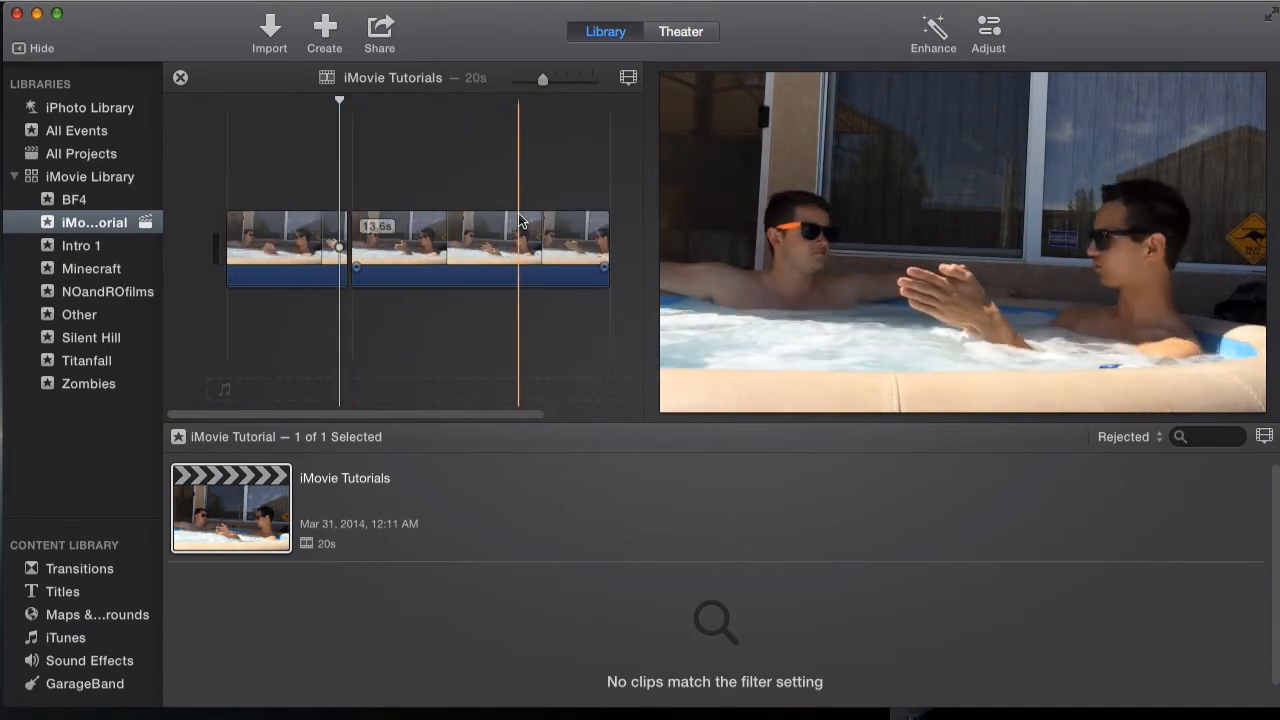
{"action": "left_click", "coordinate": [435, 248]}
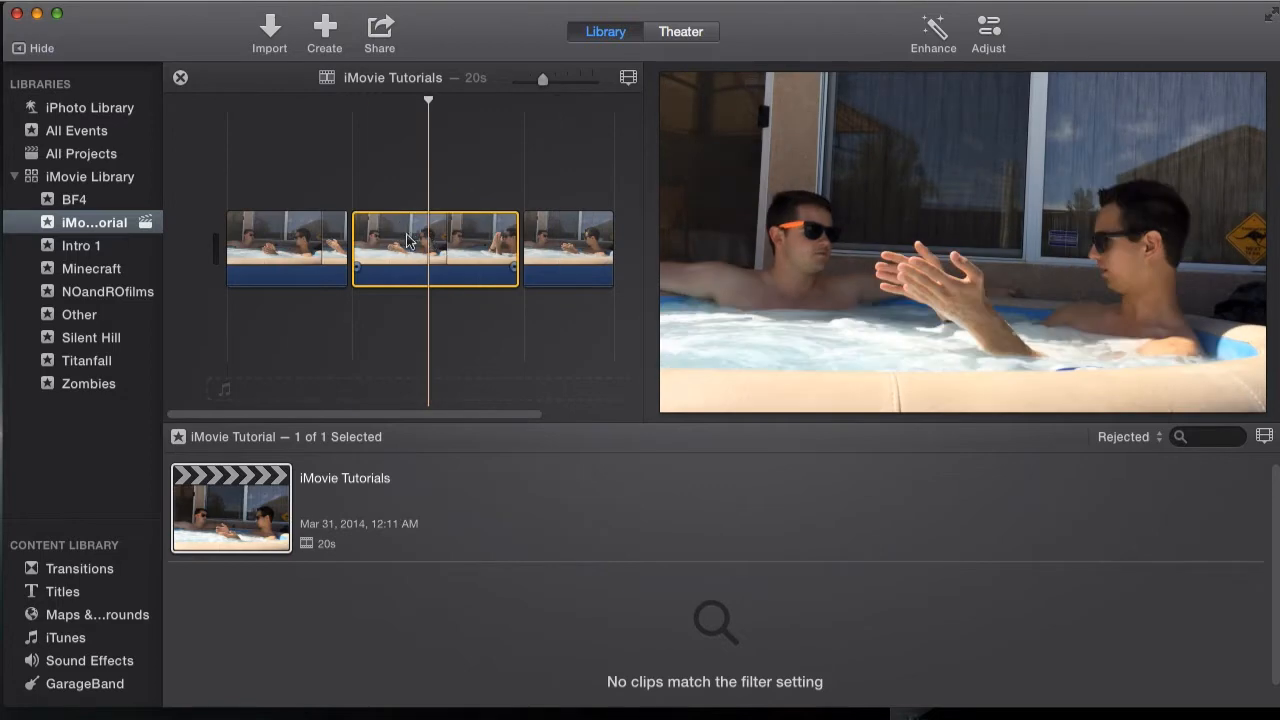
{"action": "left_click", "coordinate": [285, 248]}
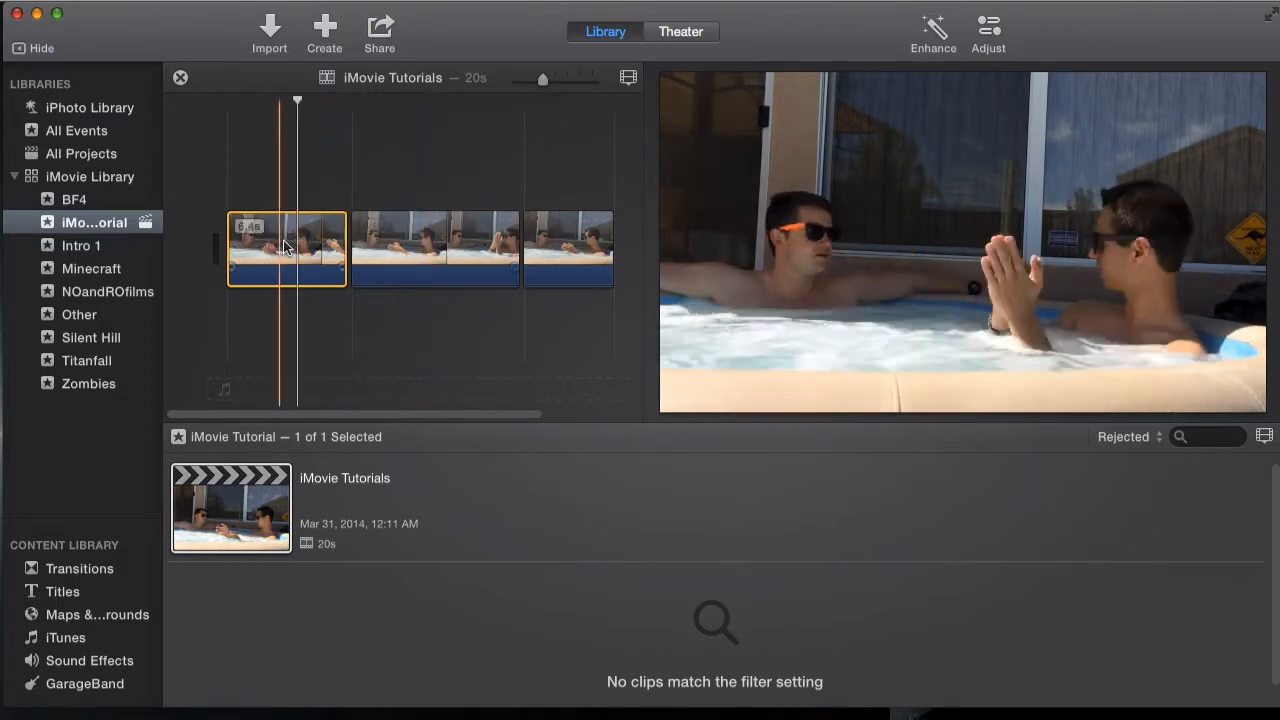
{"action": "left_click", "coordinate": [435, 249]}
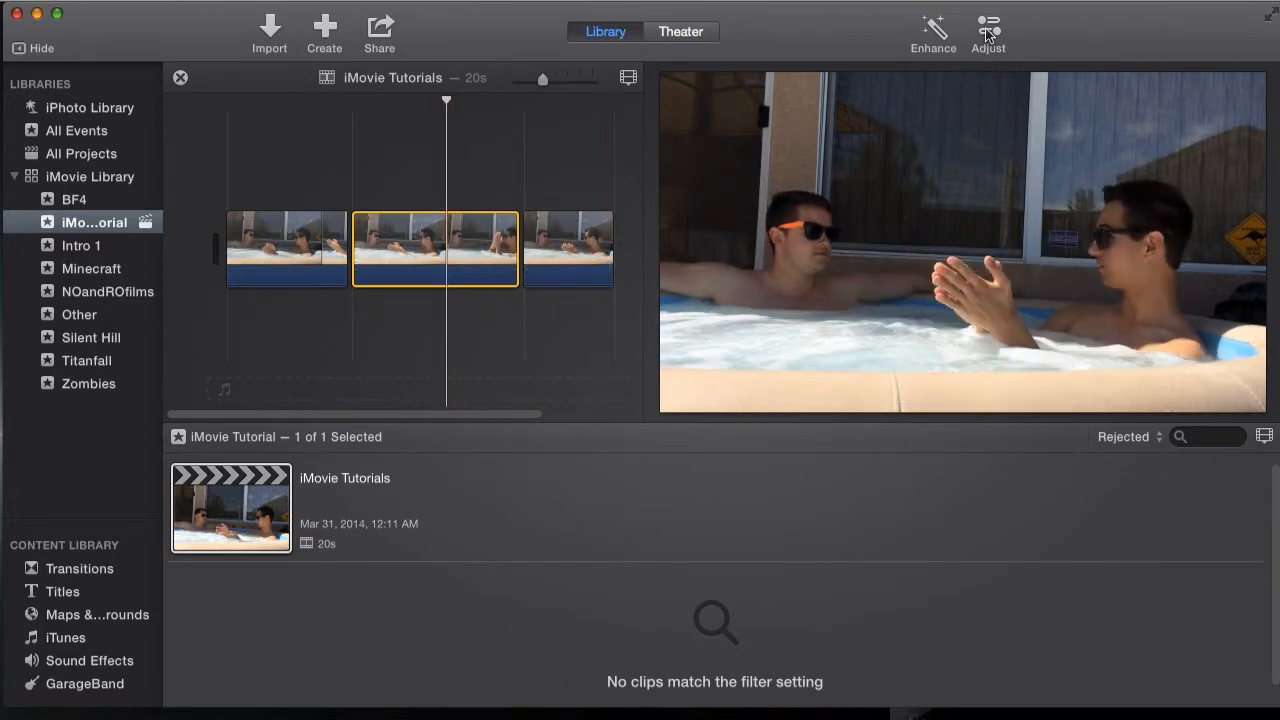
{"action": "mouse_move", "coordinate": [987, 25]}
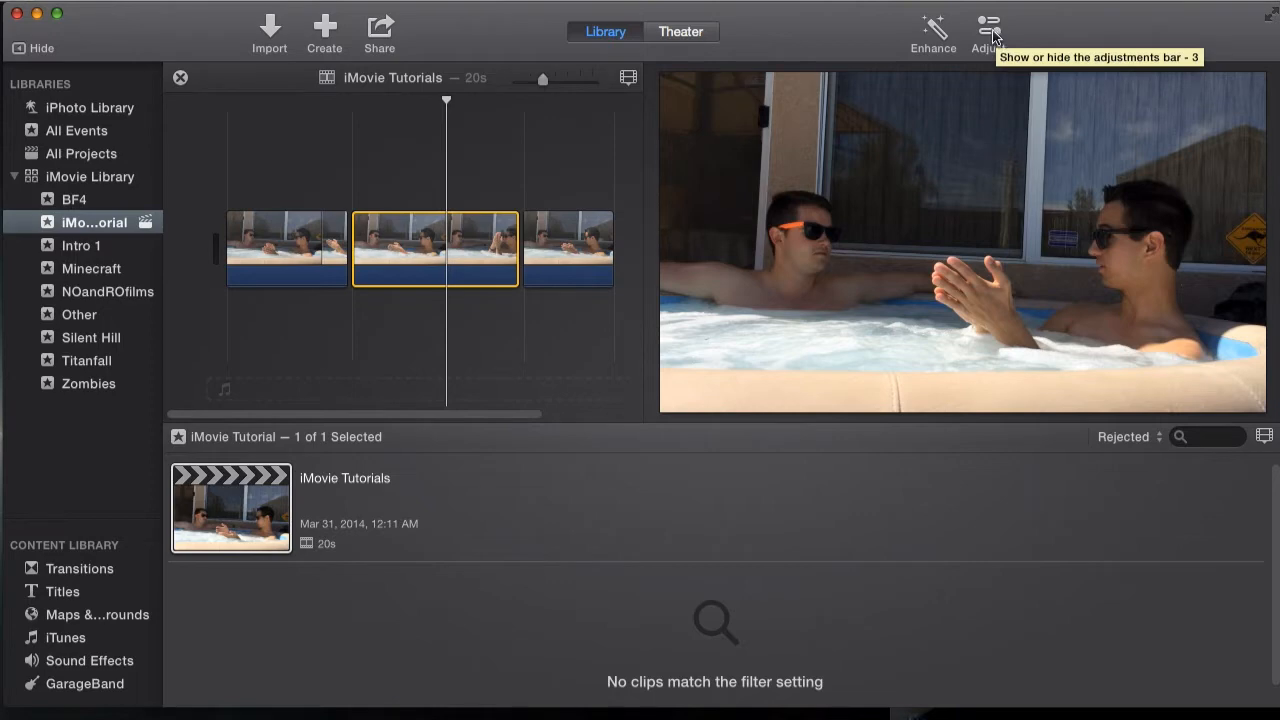
- Show the Adjust bar's Cropping options for the selected middle piece
{"action": "left_click", "coordinate": [988, 25]}
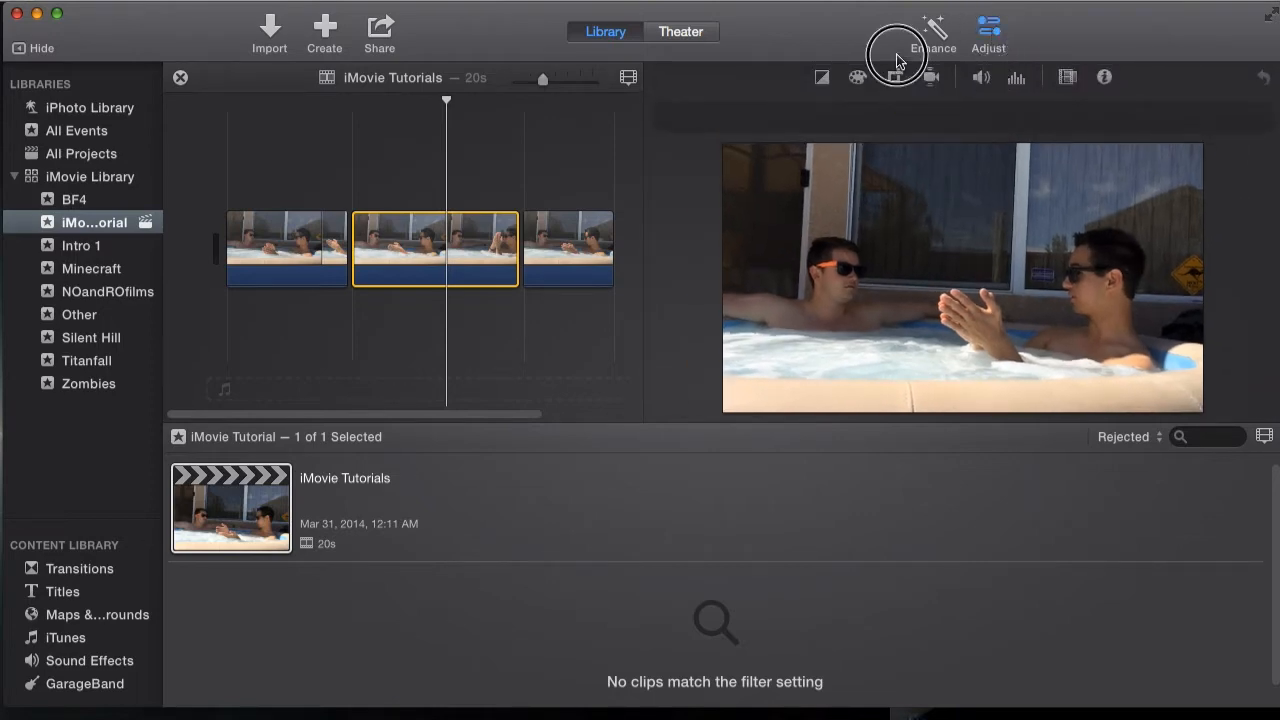
{"action": "left_click", "coordinate": [893, 77]}
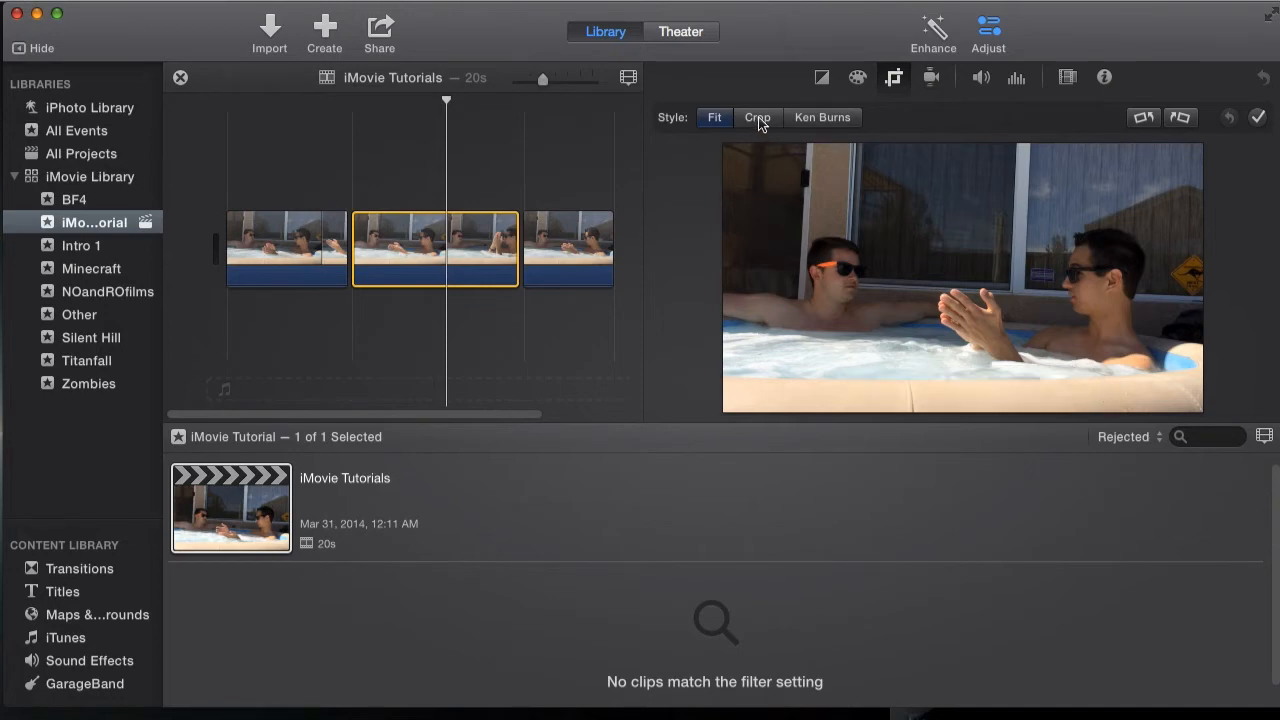
- Choose the Crop style and roughly position the crop frame toward the right person
{"action": "left_click", "coordinate": [757, 117]}
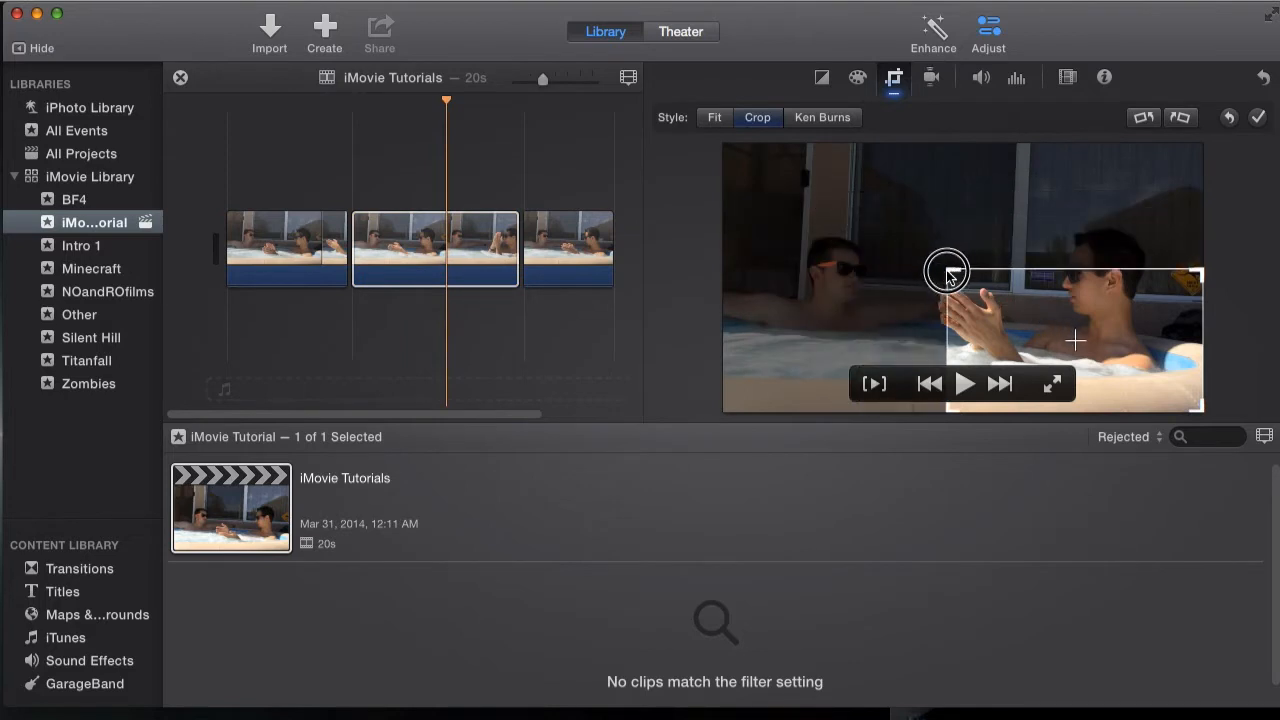
{"action": "left_click_drag", "start_coordinate": [947, 273], "coordinate": [978, 263]}
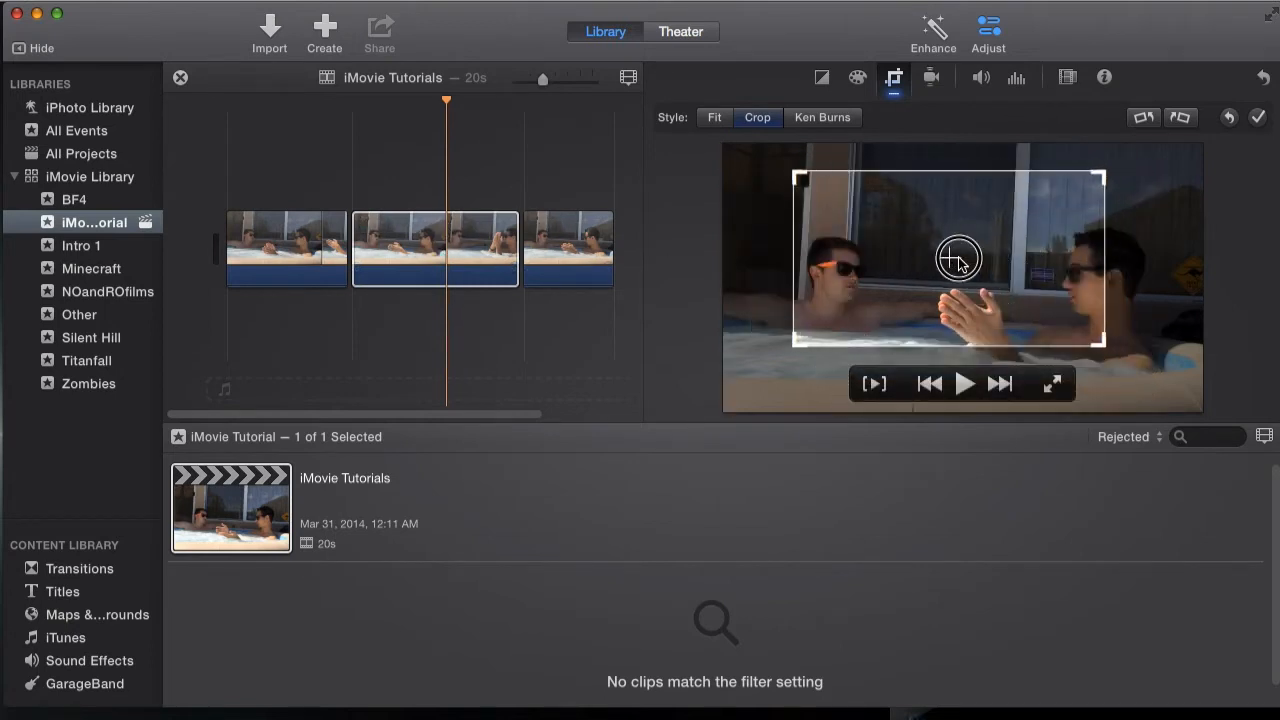
{"action": "left_click_drag", "start_coordinate": [958, 258], "coordinate": [897, 202]}
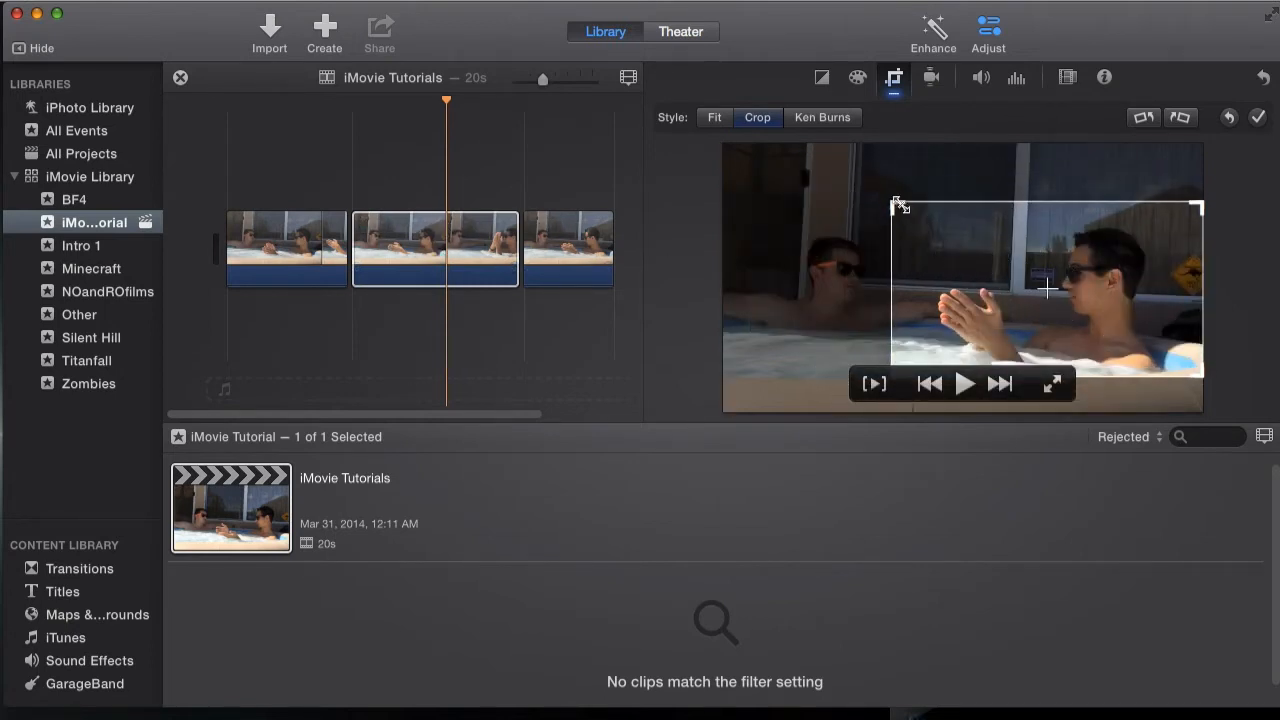
{"action": "left_click_drag", "start_coordinate": [895, 205], "coordinate": [800, 177]}
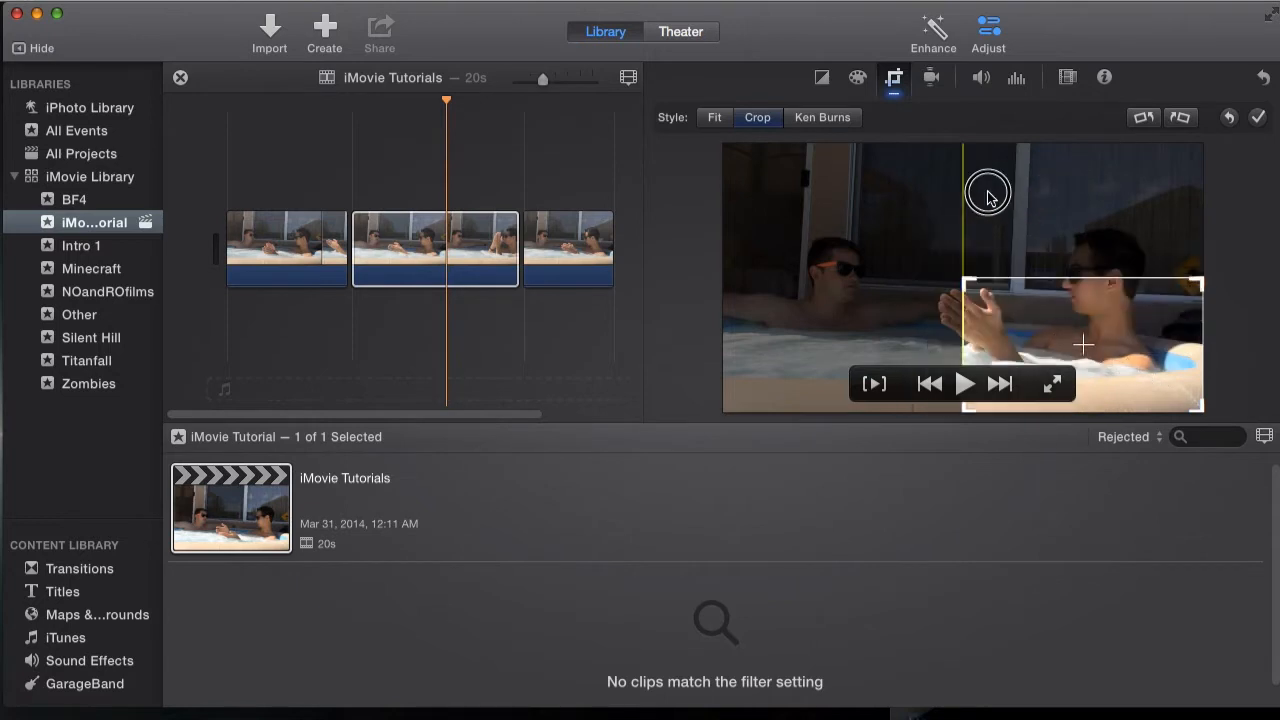
{"action": "left_click_drag", "start_coordinate": [988, 193], "coordinate": [905, 245]}
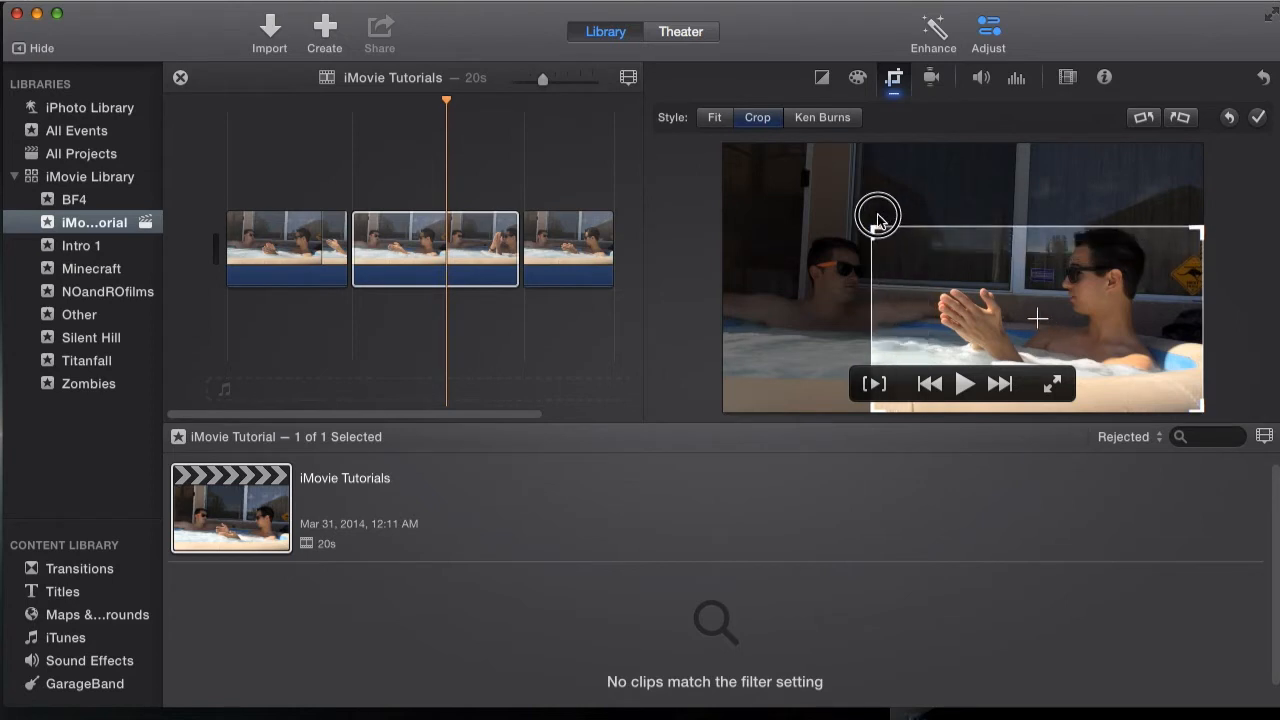
{"action": "left_click_drag", "start_coordinate": [878, 215], "coordinate": [838, 178]}
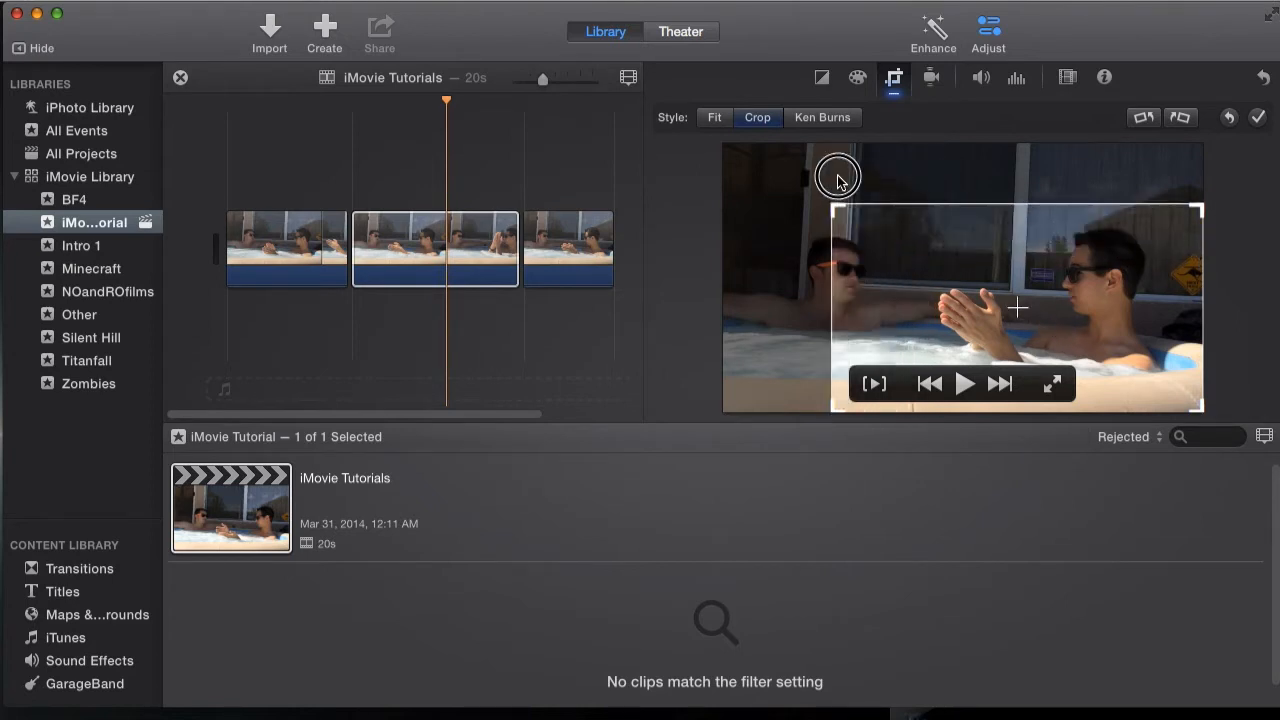
{"action": "left_click_drag", "start_coordinate": [838, 175], "coordinate": [918, 238]}
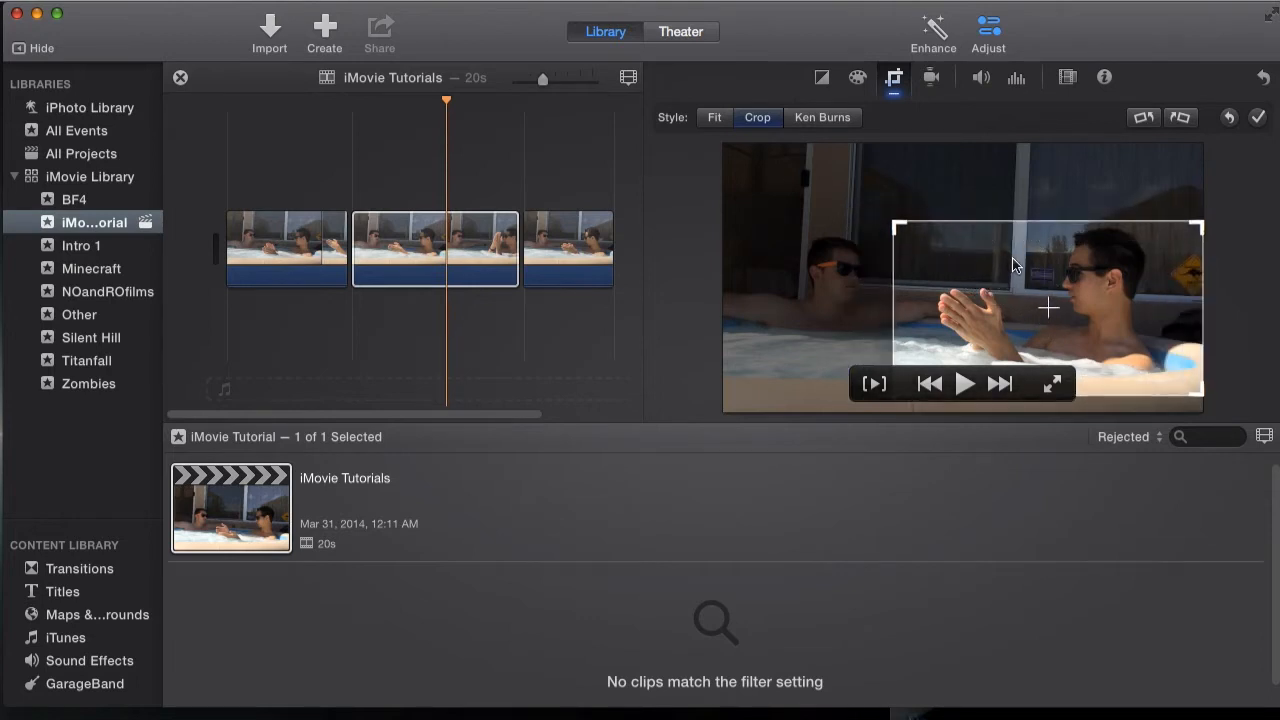
- Tighten and center the crop frame on the man on the right
{"action": "left_click_drag", "start_coordinate": [895, 222], "coordinate": [1030, 293]}
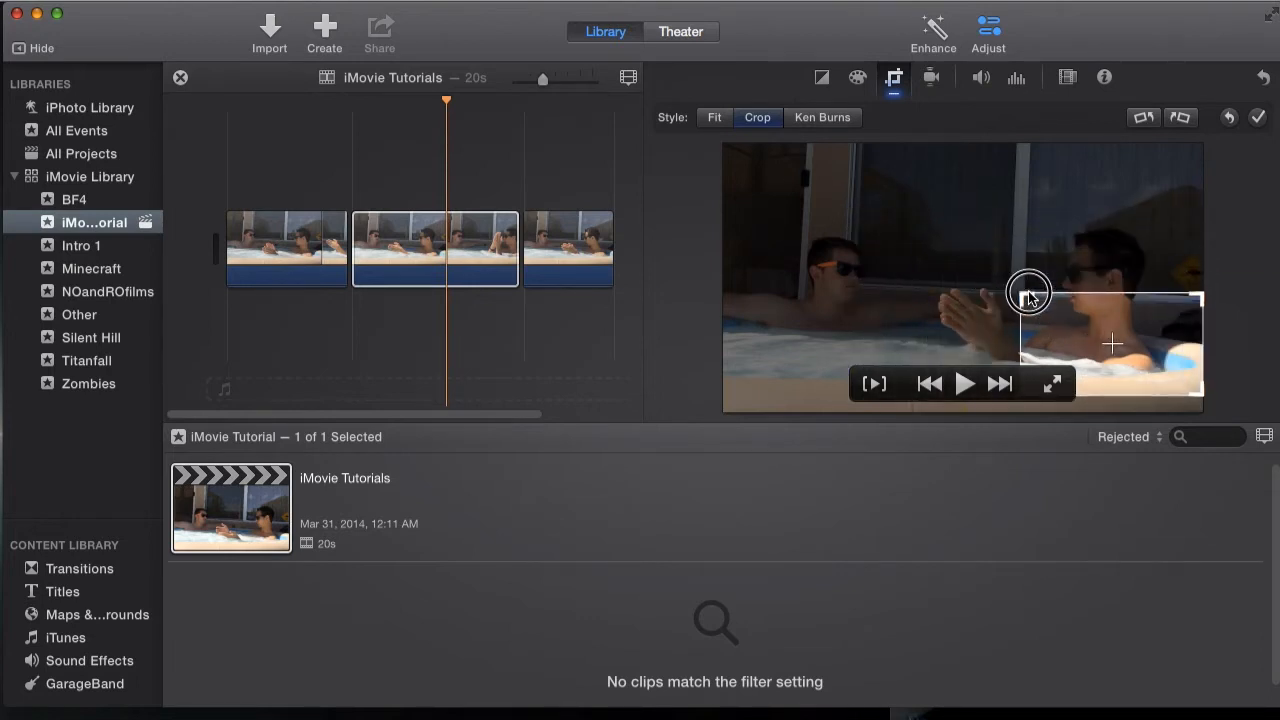
{"action": "left_click_drag", "start_coordinate": [1030, 295], "coordinate": [1068, 278]}
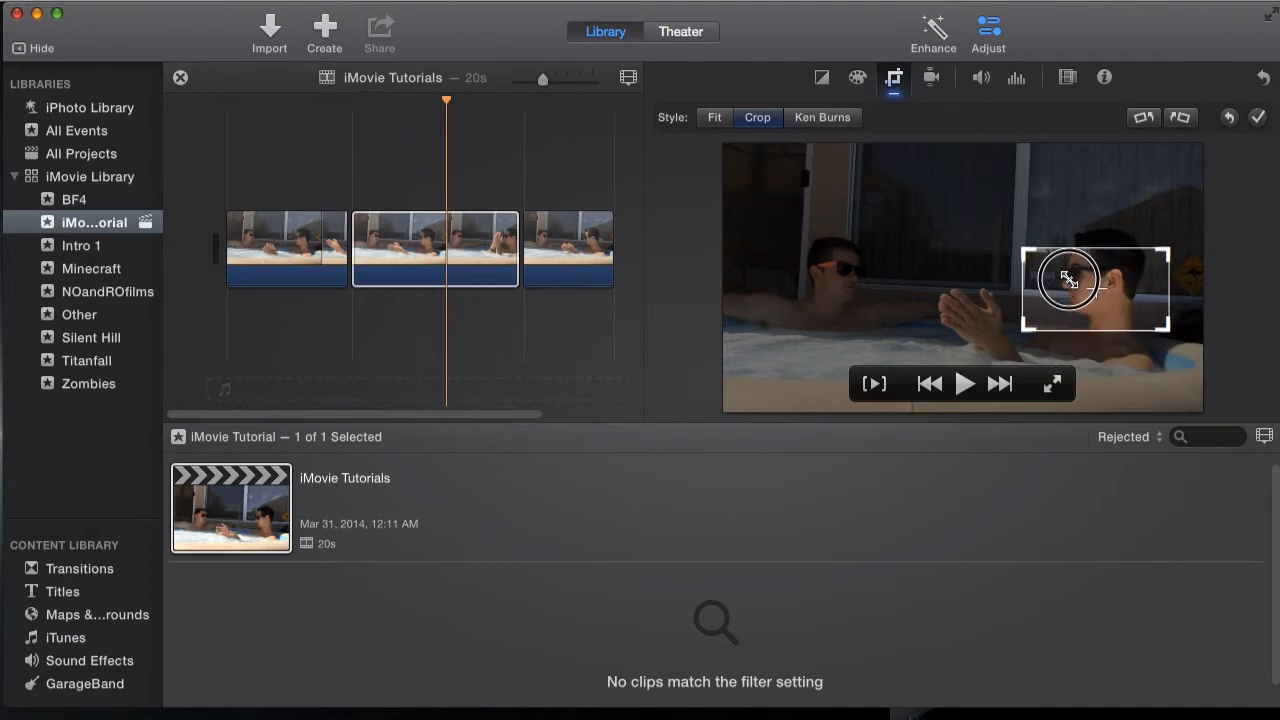
{"action": "left_click_drag", "start_coordinate": [1068, 280], "coordinate": [955, 218]}
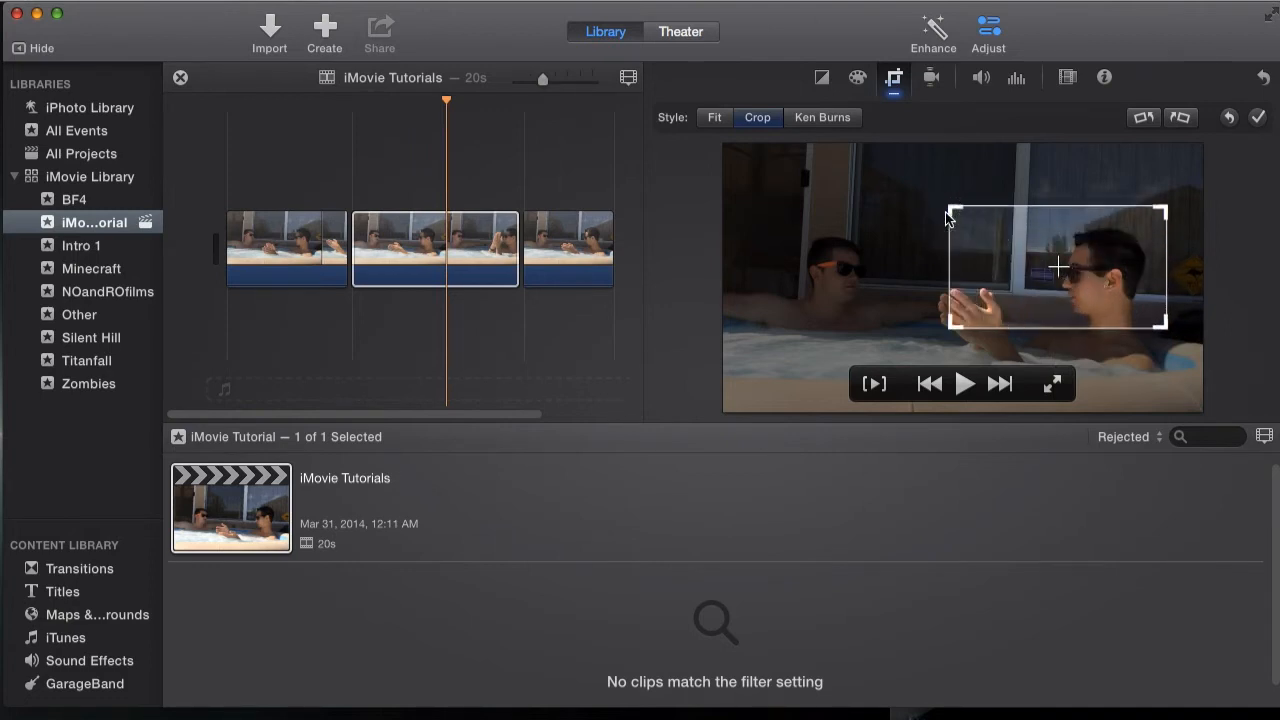
{"action": "left_click_drag", "start_coordinate": [950, 210], "coordinate": [995, 245]}
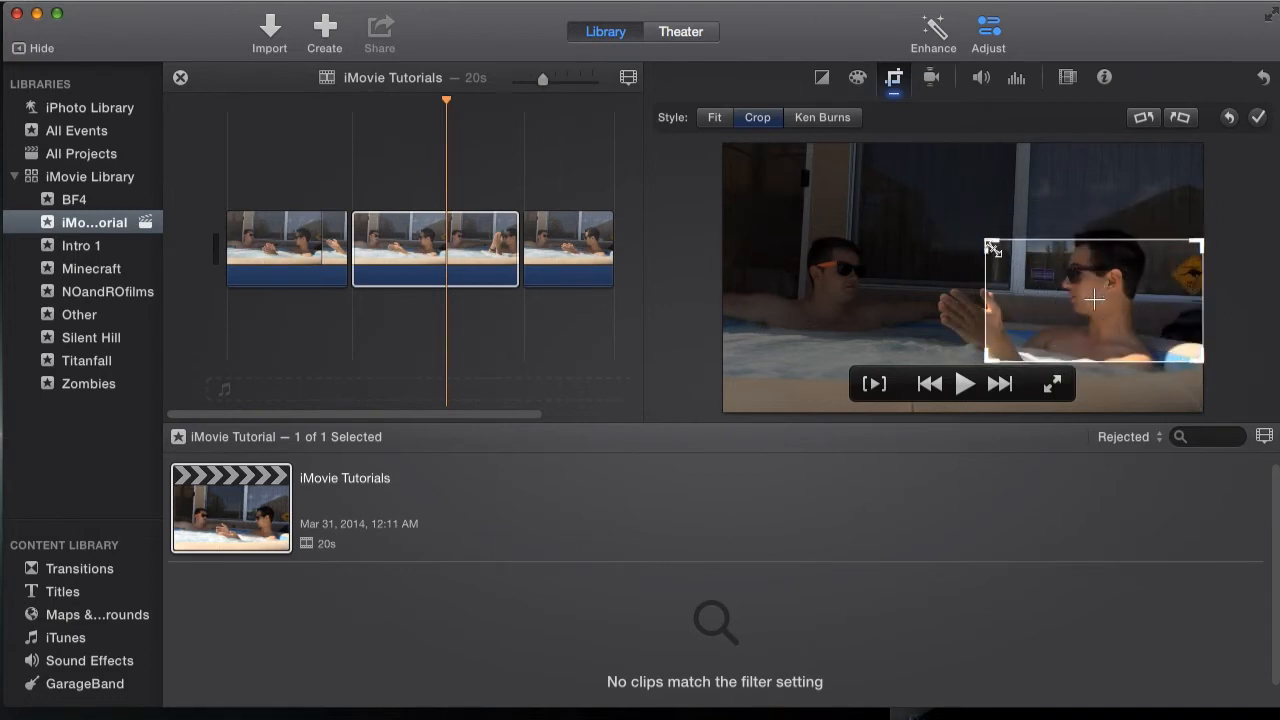
{"action": "left_click_drag", "start_coordinate": [995, 250], "coordinate": [1035, 278]}
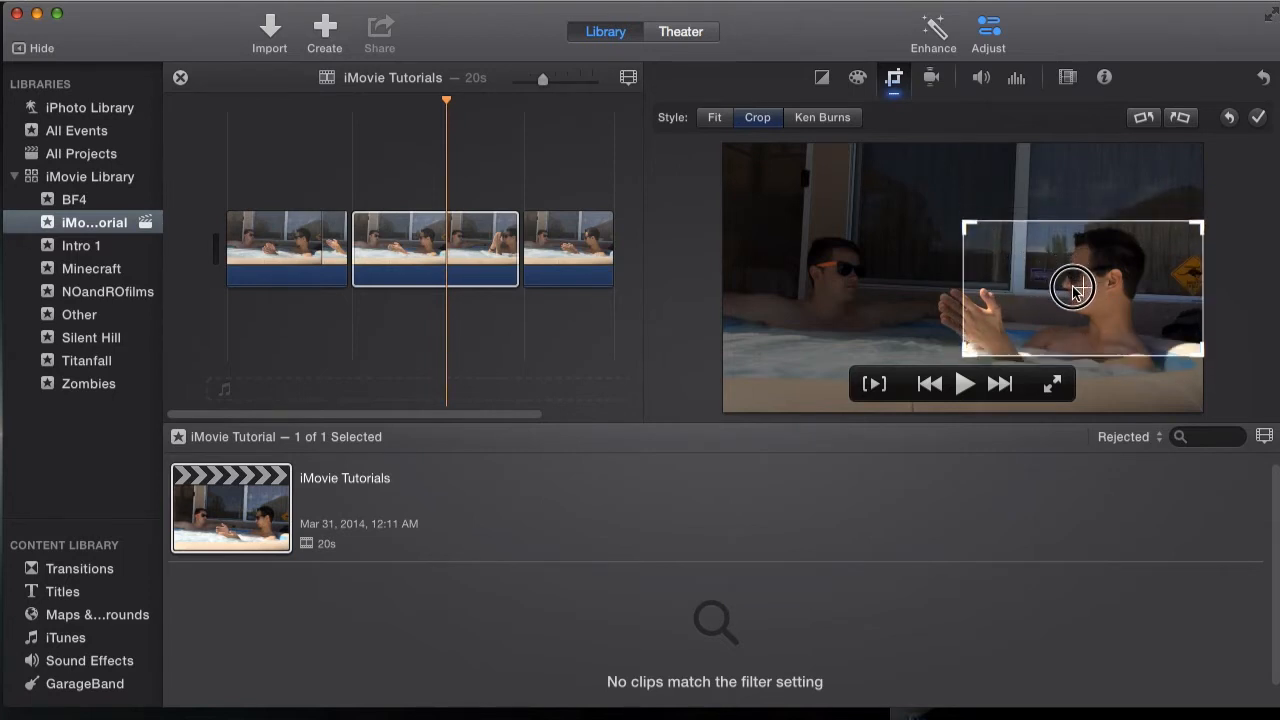
{"action": "left_click_drag", "start_coordinate": [1073, 290], "coordinate": [1078, 298]}
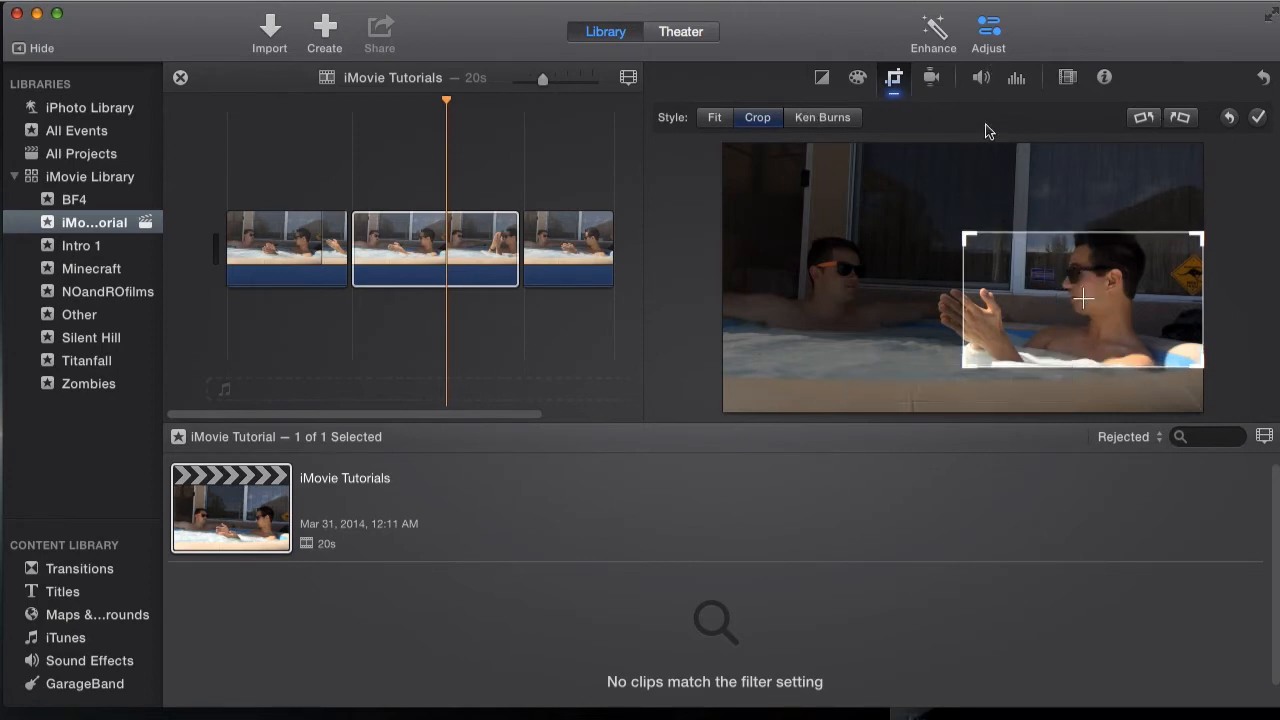
{"action": "mouse_move", "coordinate": [1078, 285]}
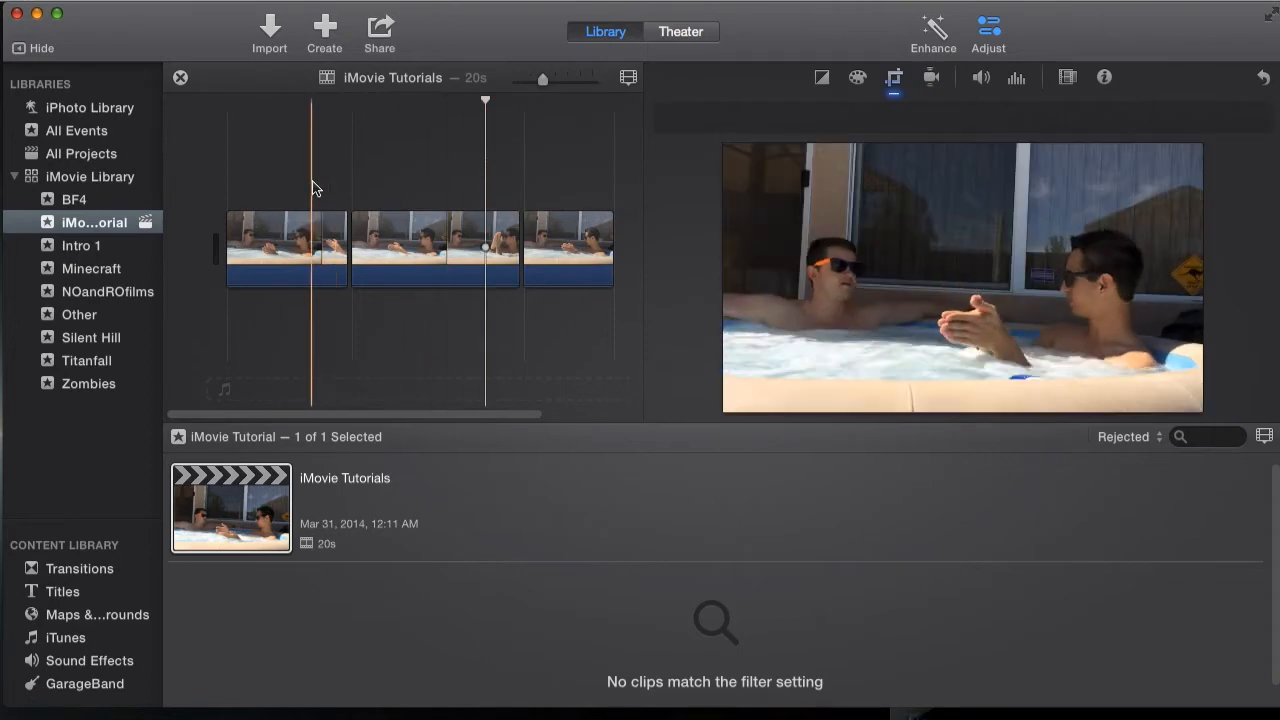
{"action": "left_click", "coordinate": [345, 188]}
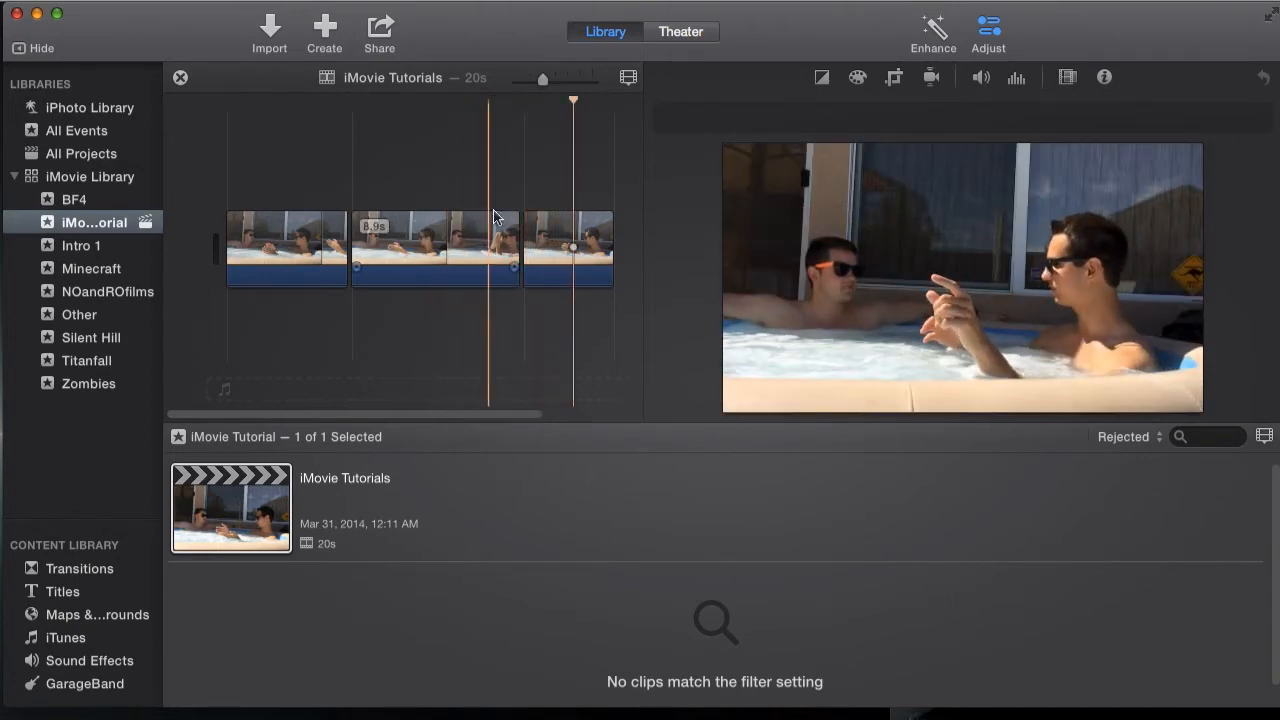
{"action": "left_click", "coordinate": [435, 248]}
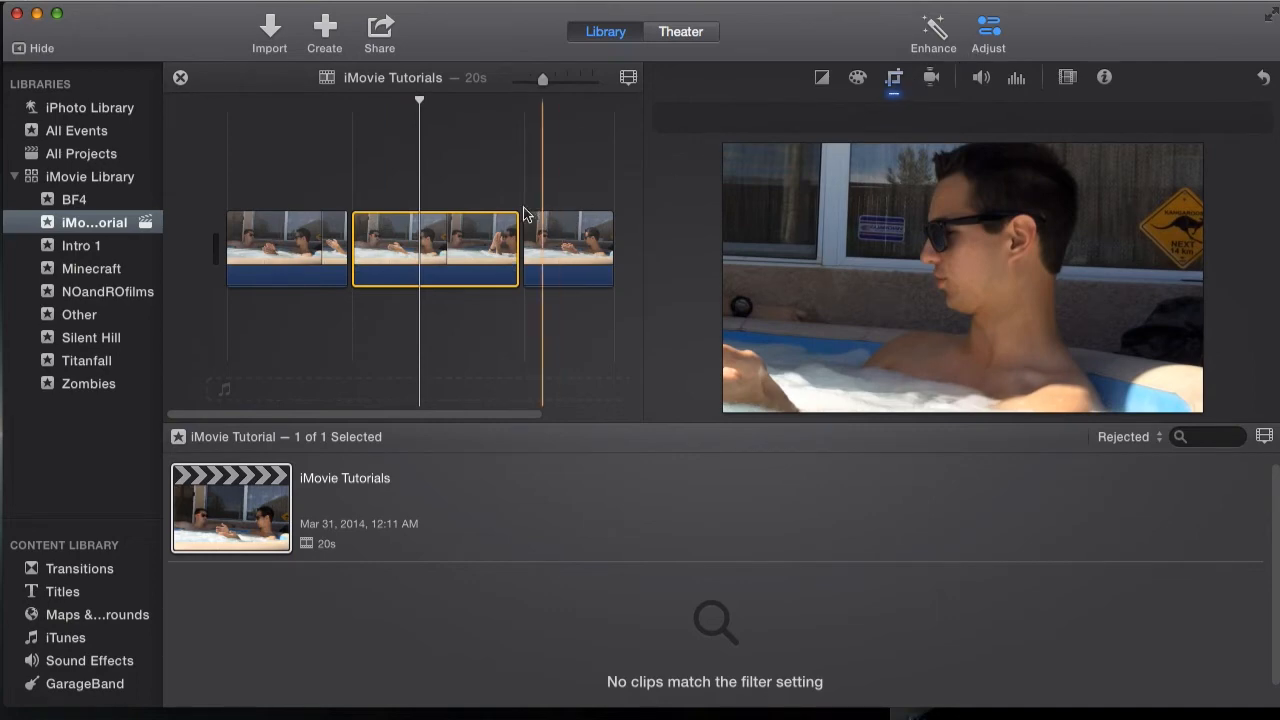
- Switch the middle clip to Ken Burns: Start frame full shot, End frame on the right person
{"action": "left_click", "coordinate": [892, 77]}
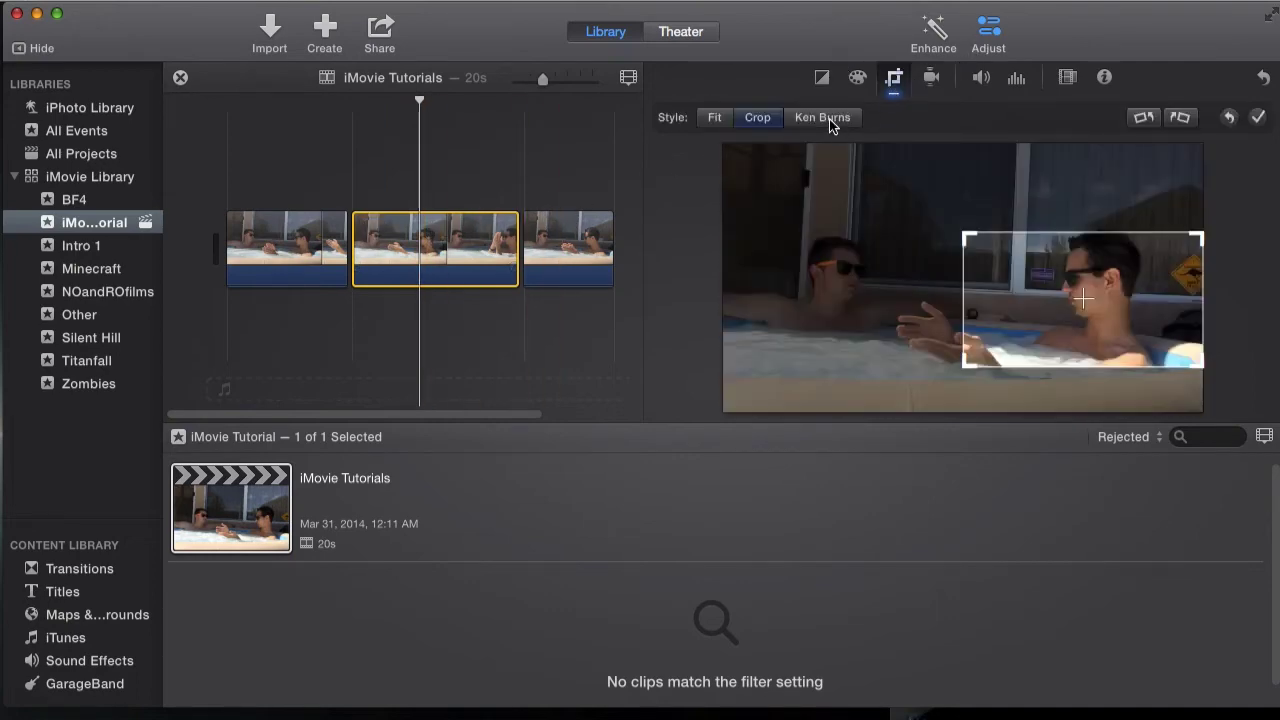
{"action": "left_click", "coordinate": [822, 117]}
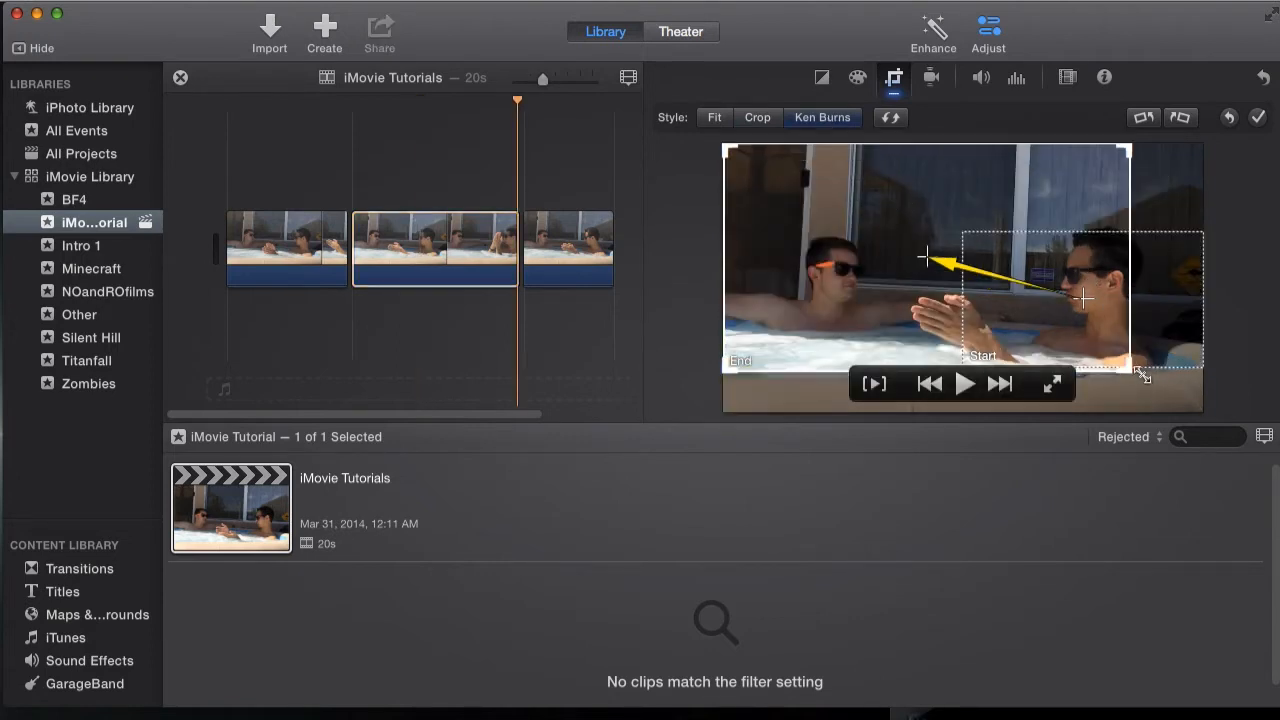
{"action": "left_click_drag", "start_coordinate": [1083, 300], "coordinate": [1103, 313]}
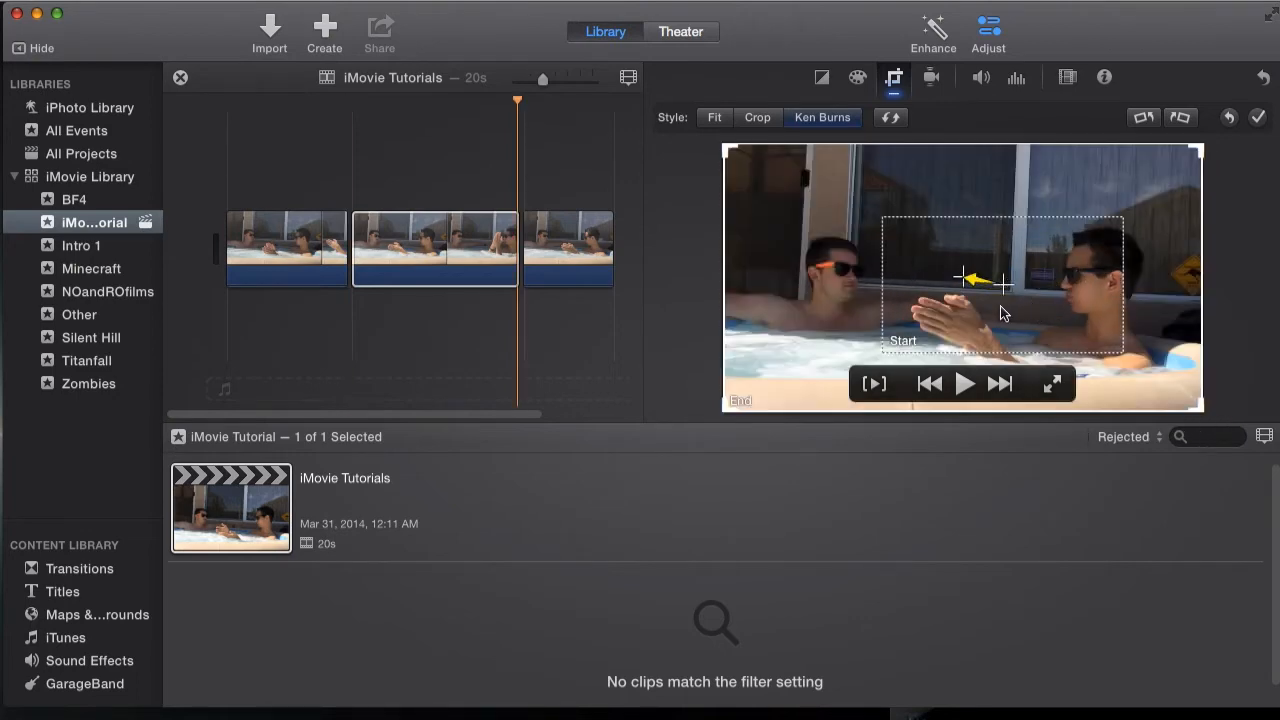
{"action": "mouse_move", "coordinate": [730, 390]}
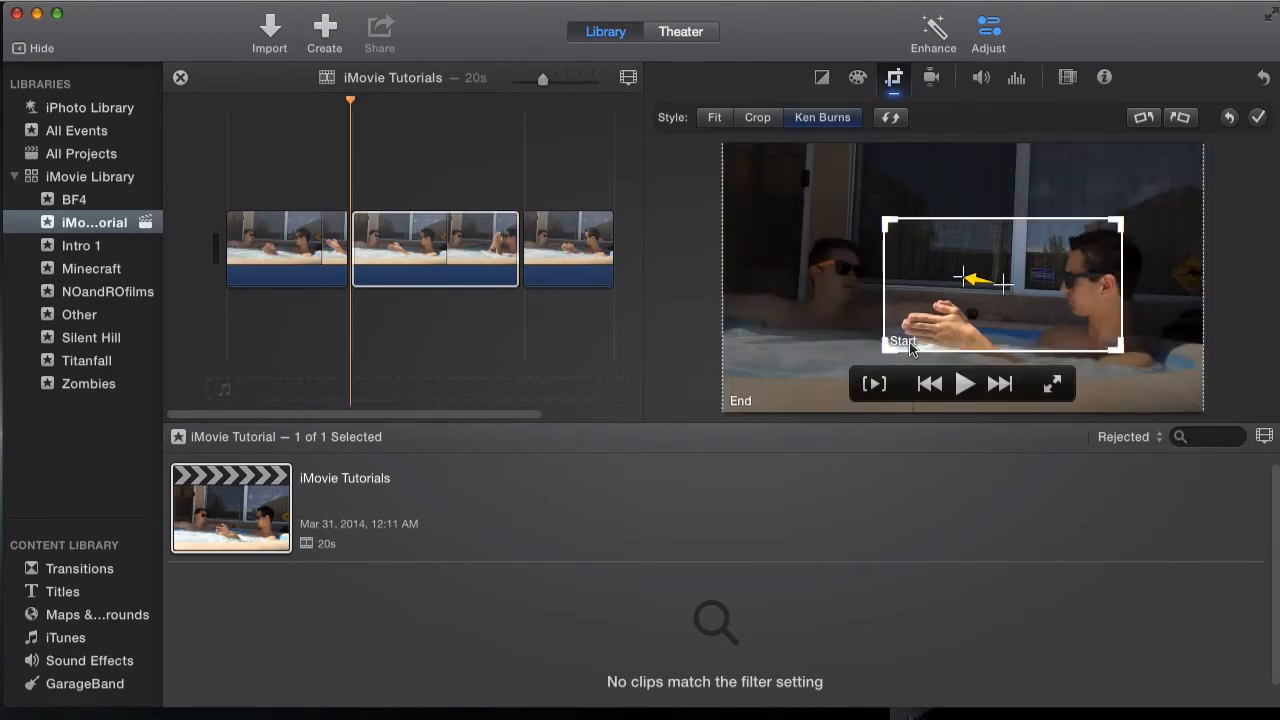
{"action": "left_click_drag", "start_coordinate": [965, 278], "coordinate": [848, 228]}
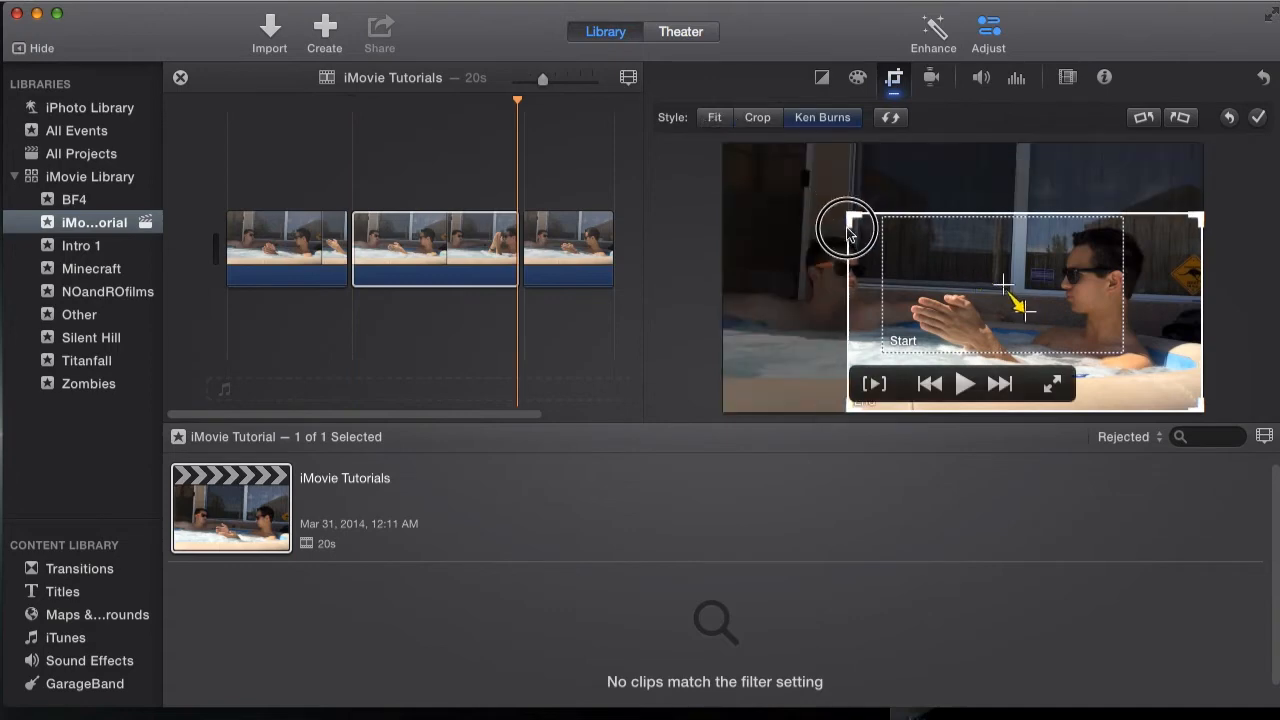
{"action": "left_click_drag", "start_coordinate": [847, 228], "coordinate": [843, 210]}
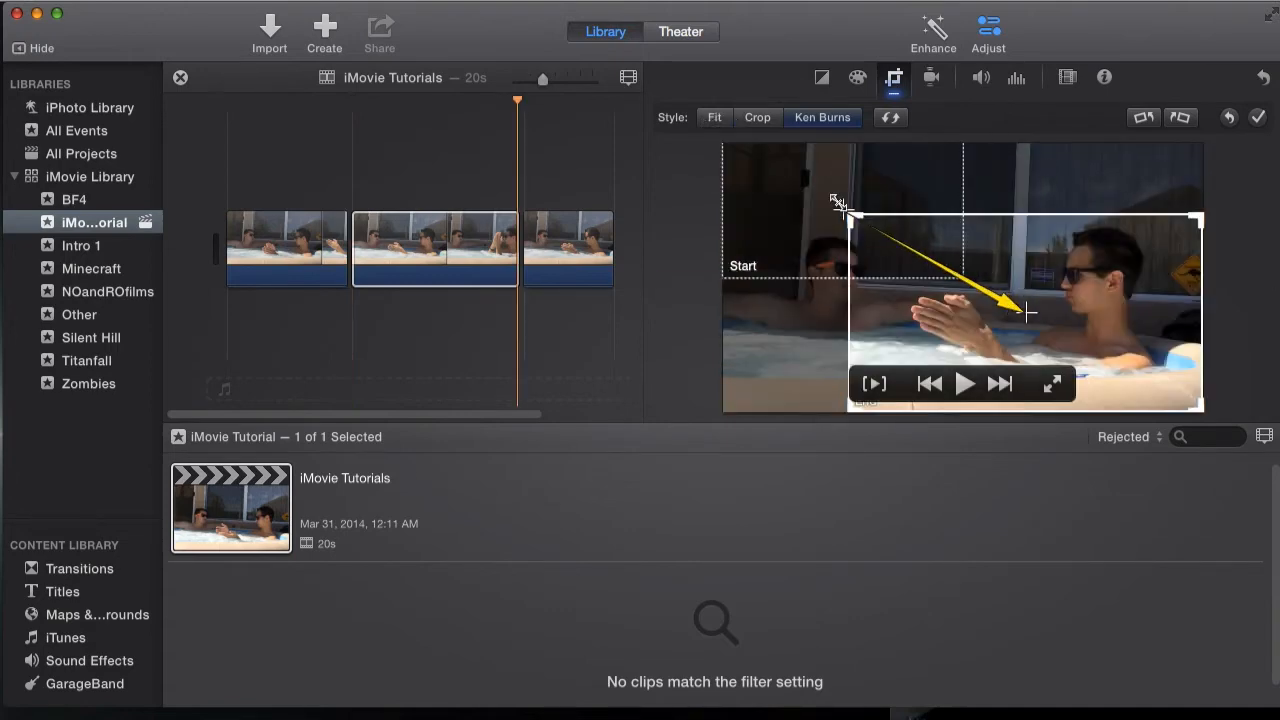
{"action": "left_click_drag", "start_coordinate": [835, 200], "coordinate": [843, 210]}
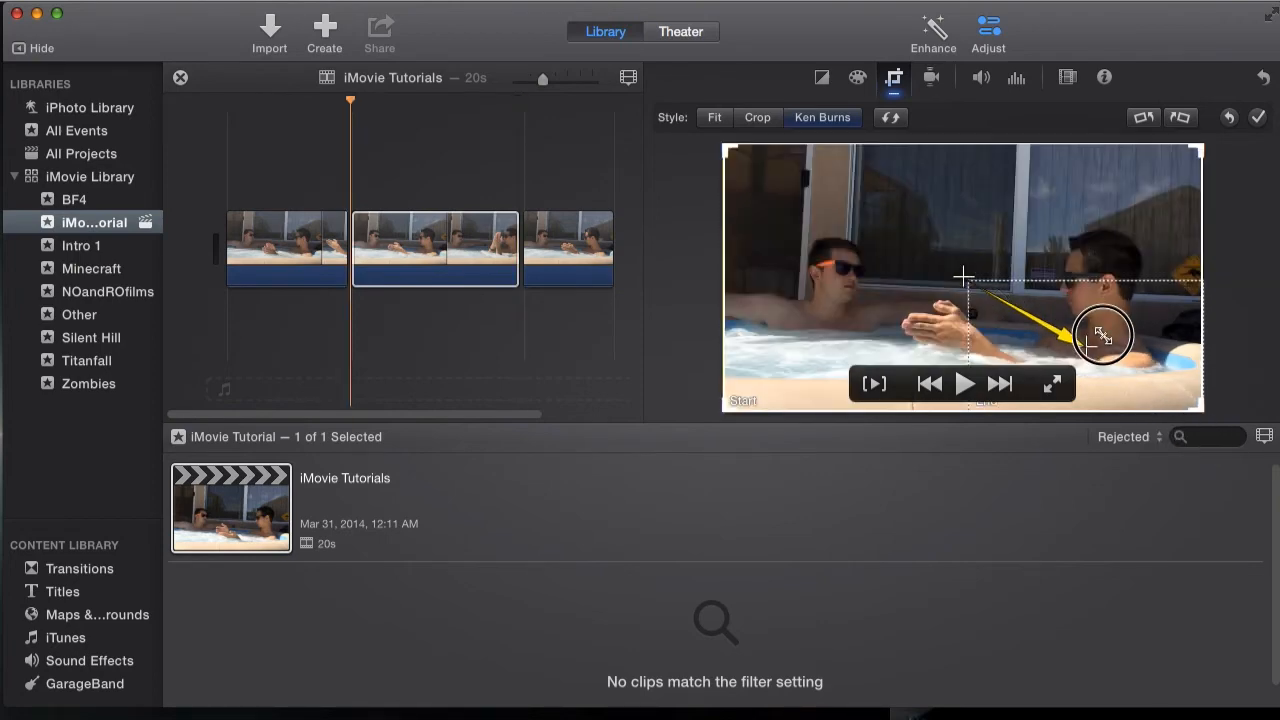
{"action": "left_click_drag", "start_coordinate": [1103, 335], "coordinate": [1097, 263]}
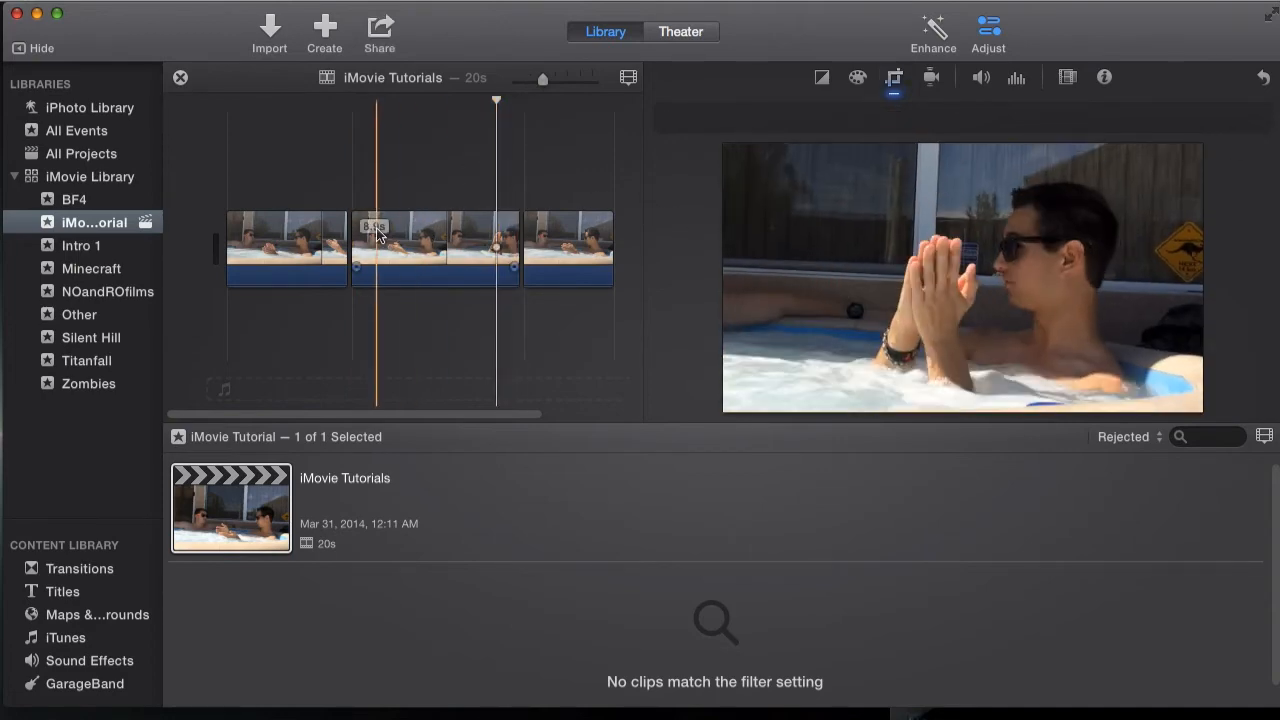
- Play back the zoom, then split the middle clip at the playhead into shorter pieces
{"action": "left_click", "coordinate": [420, 250]}
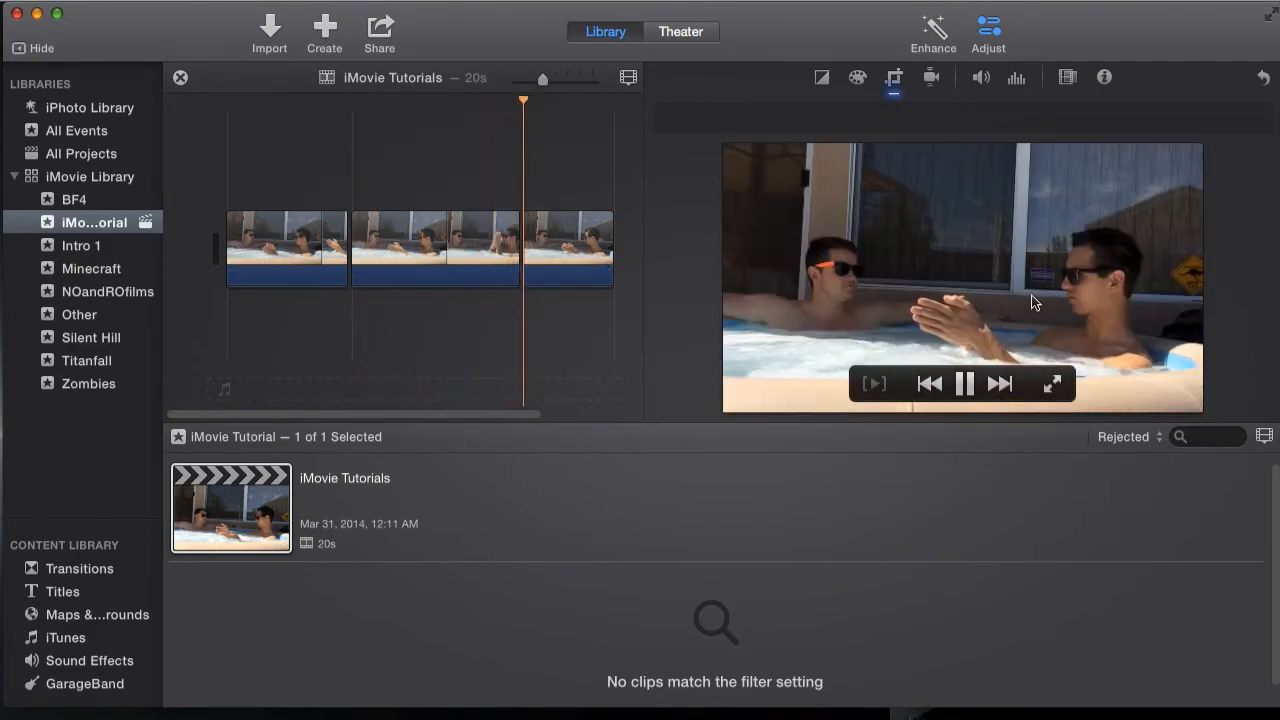
{"action": "left_click", "coordinate": [568, 248]}
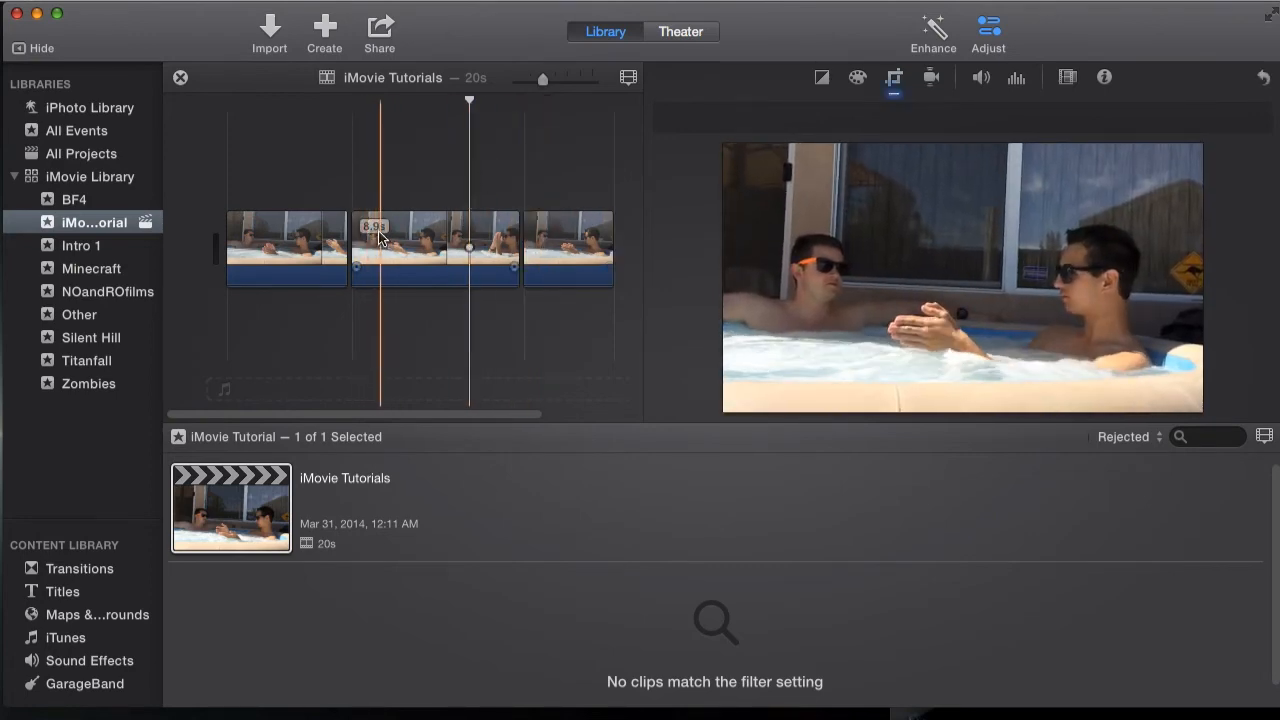
{"action": "left_click_drag", "start_coordinate": [375, 247], "coordinate": [415, 247]}
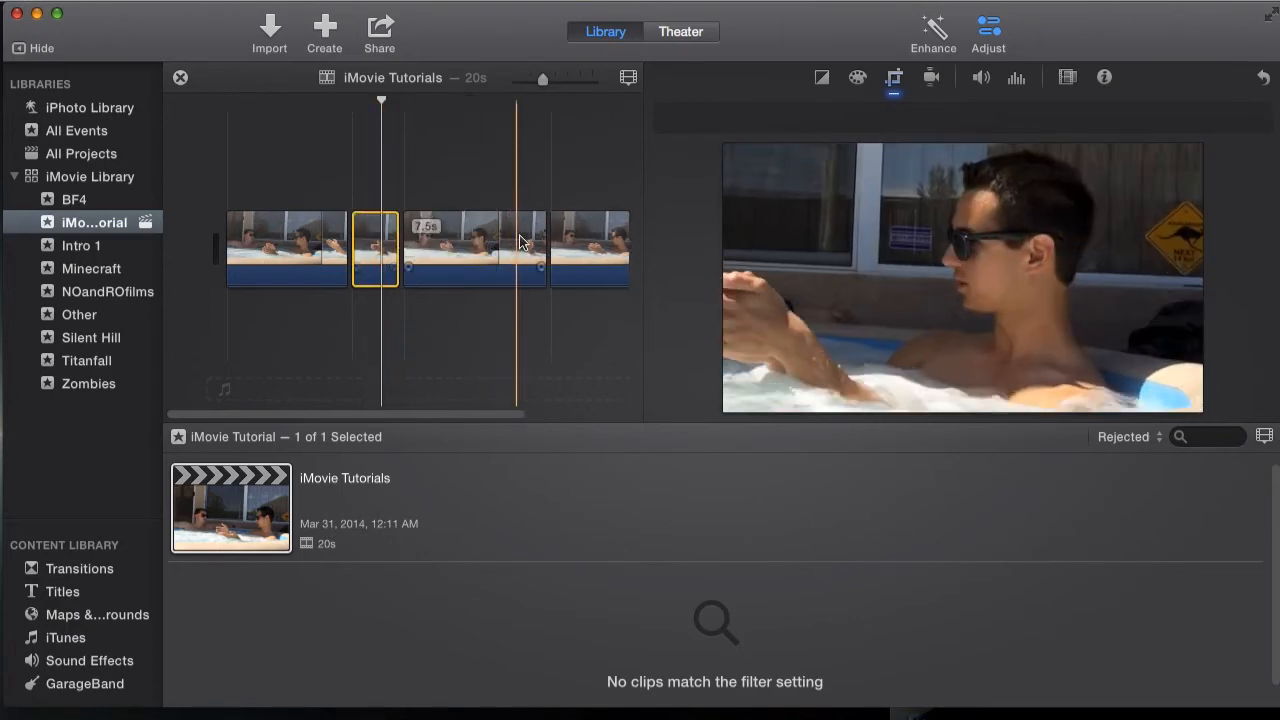
{"action": "left_click", "coordinate": [474, 248]}
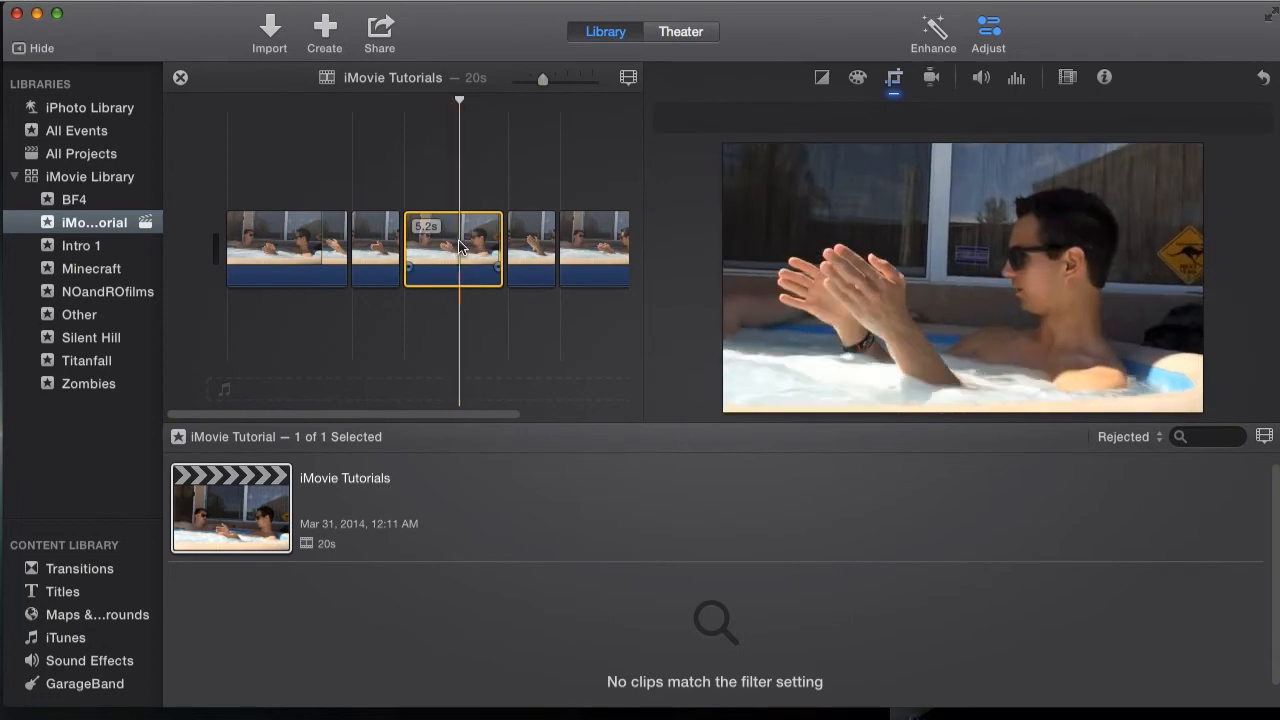
- Crop the third piece with the crop frame dragged over the man on the right
{"action": "left_click", "coordinate": [893, 77]}
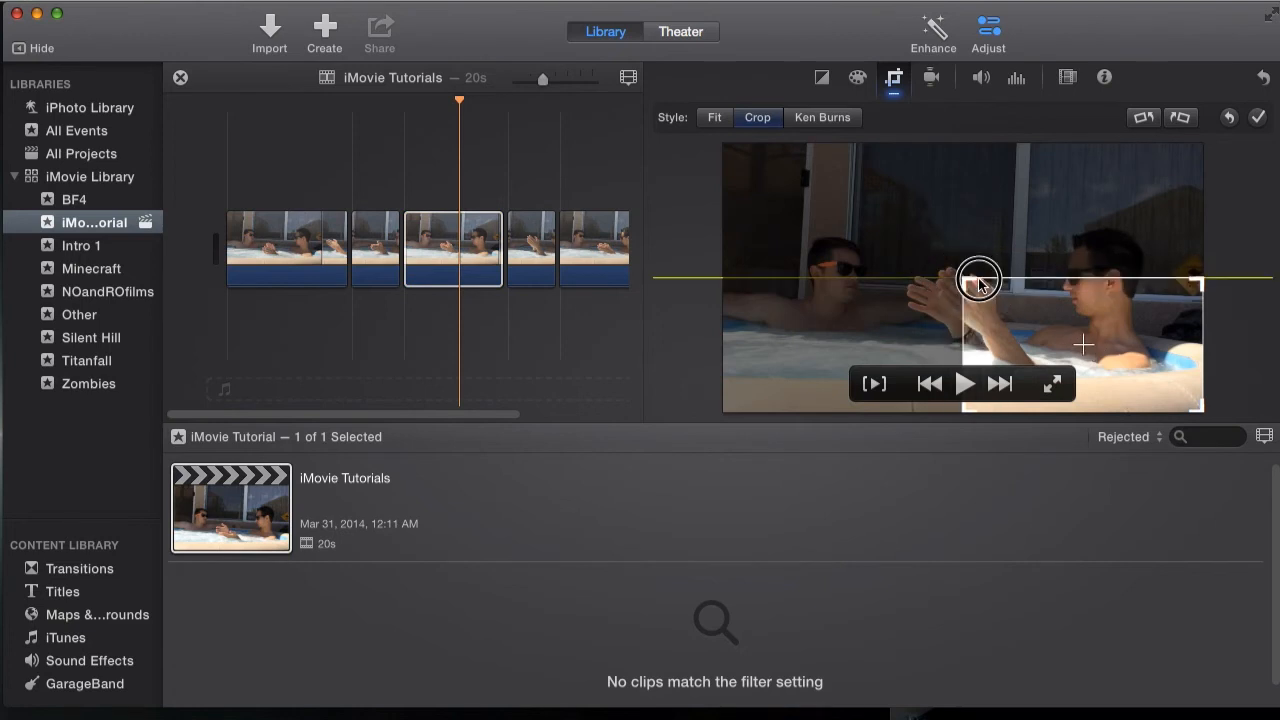
{"action": "left_click_drag", "start_coordinate": [978, 278], "coordinate": [1065, 325]}
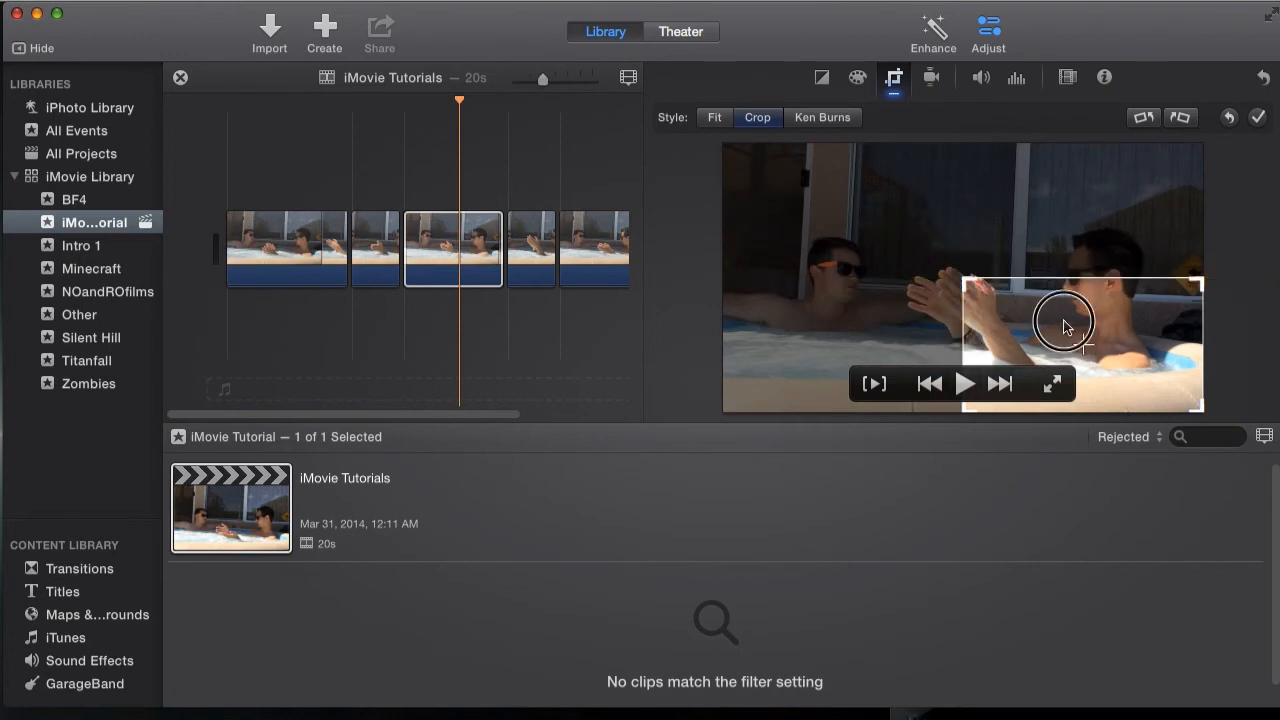
{"action": "left_click_drag", "start_coordinate": [1065, 325], "coordinate": [1065, 280]}
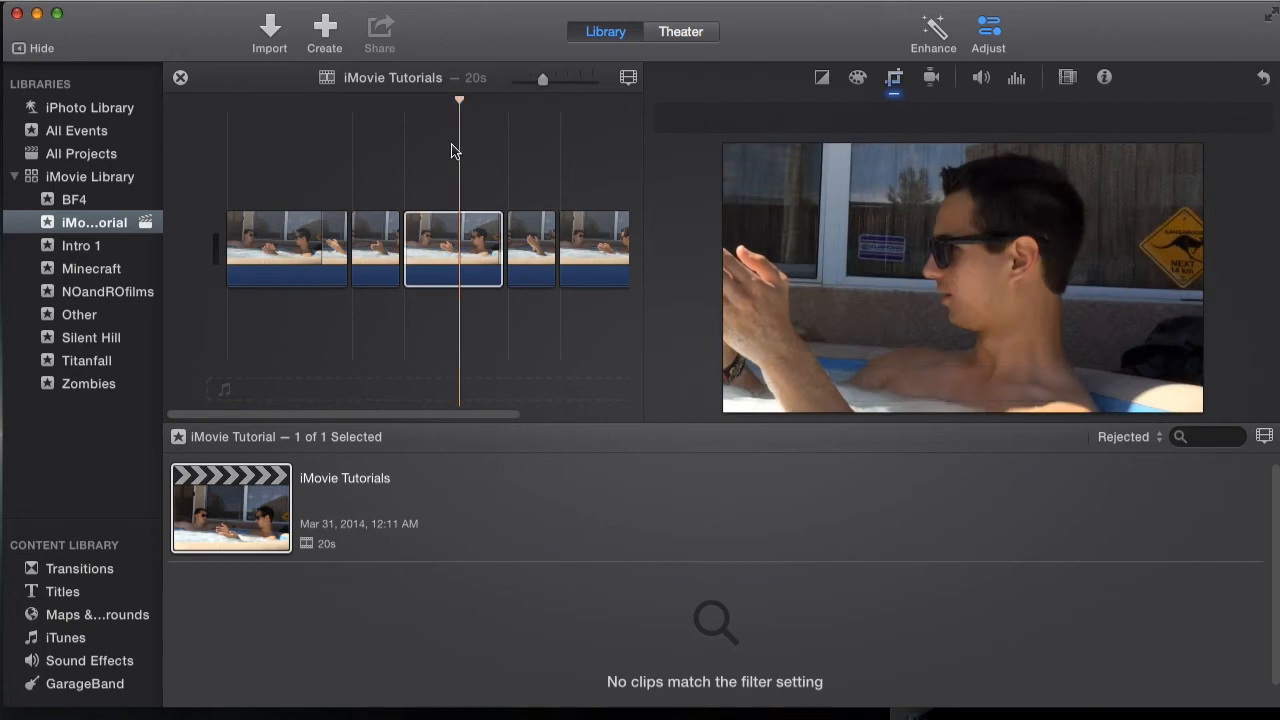
- Select the second piece and set its Ken Burns End frame tightly on the right person
{"action": "left_click", "coordinate": [375, 248]}
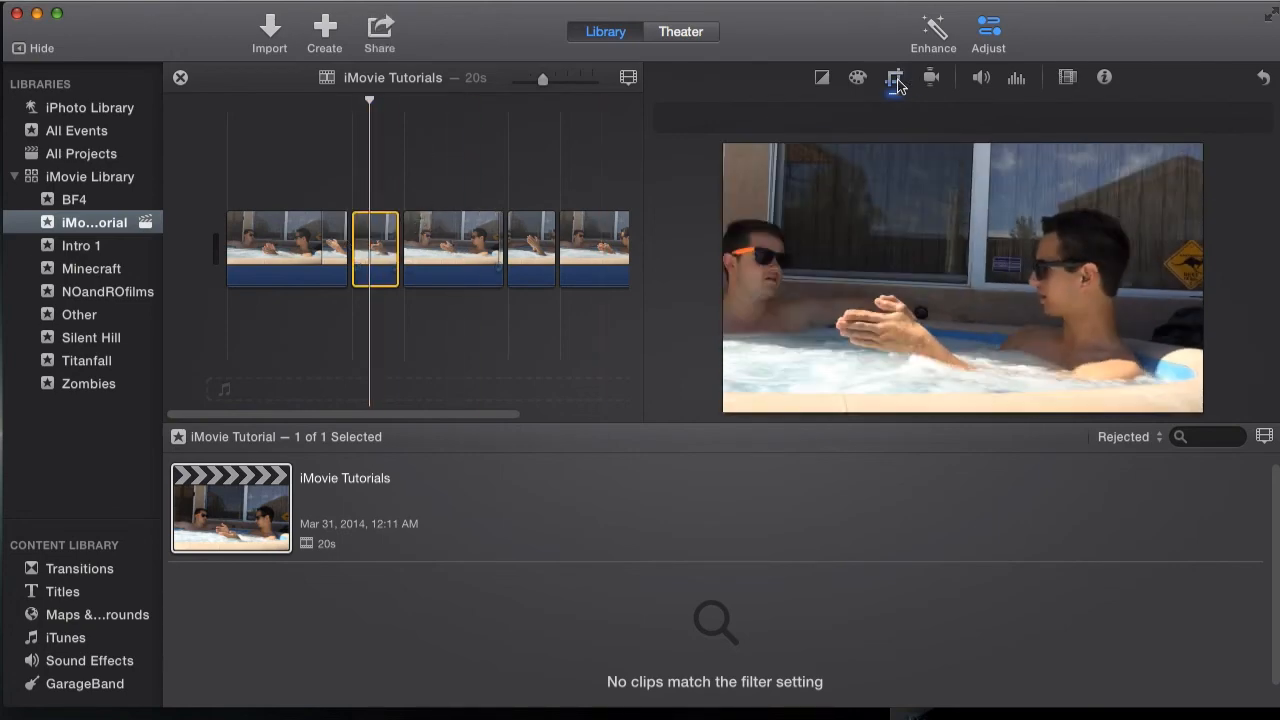
{"action": "left_click", "coordinate": [893, 77]}
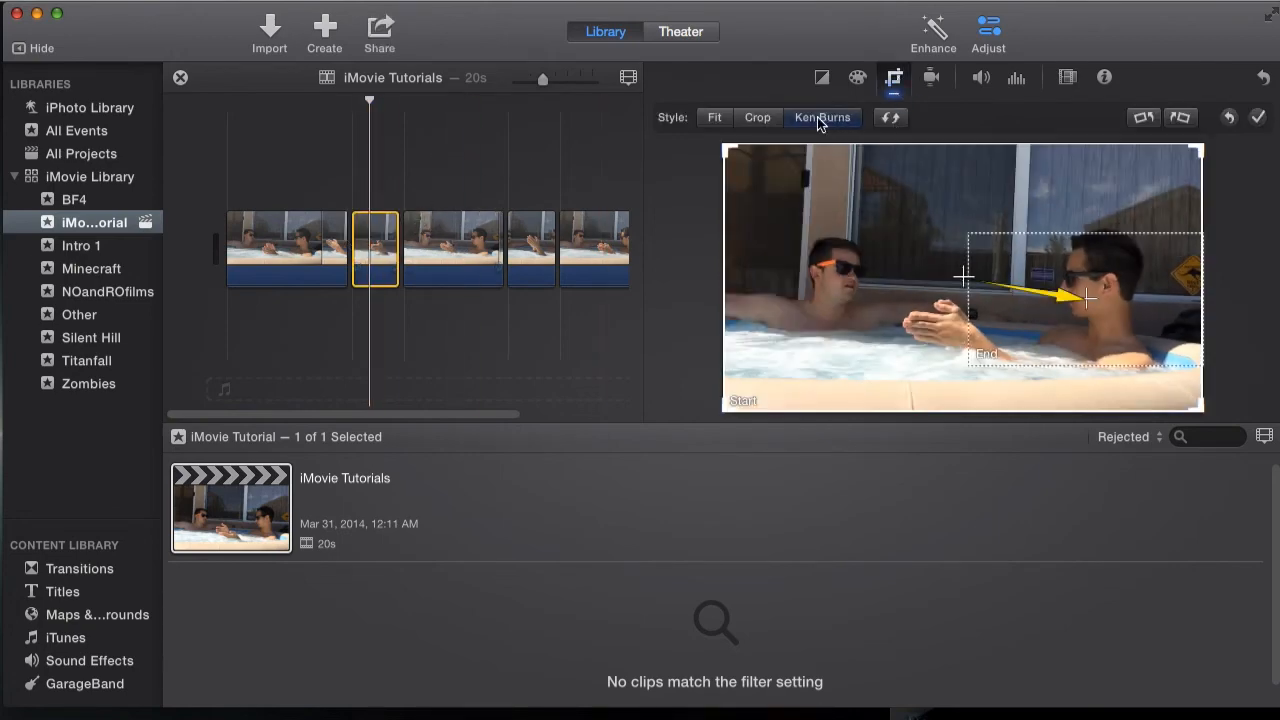
{"action": "mouse_move", "coordinate": [750, 182]}
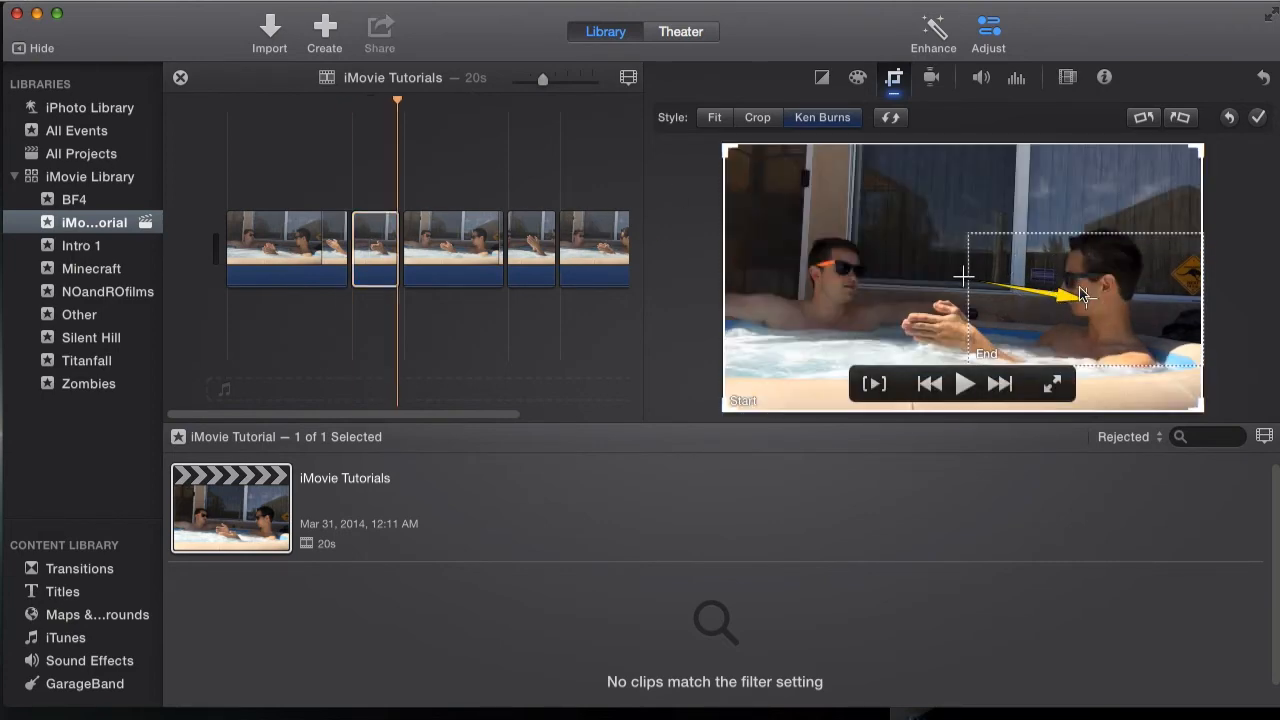
{"action": "left_click_drag", "start_coordinate": [965, 275], "coordinate": [975, 283]}
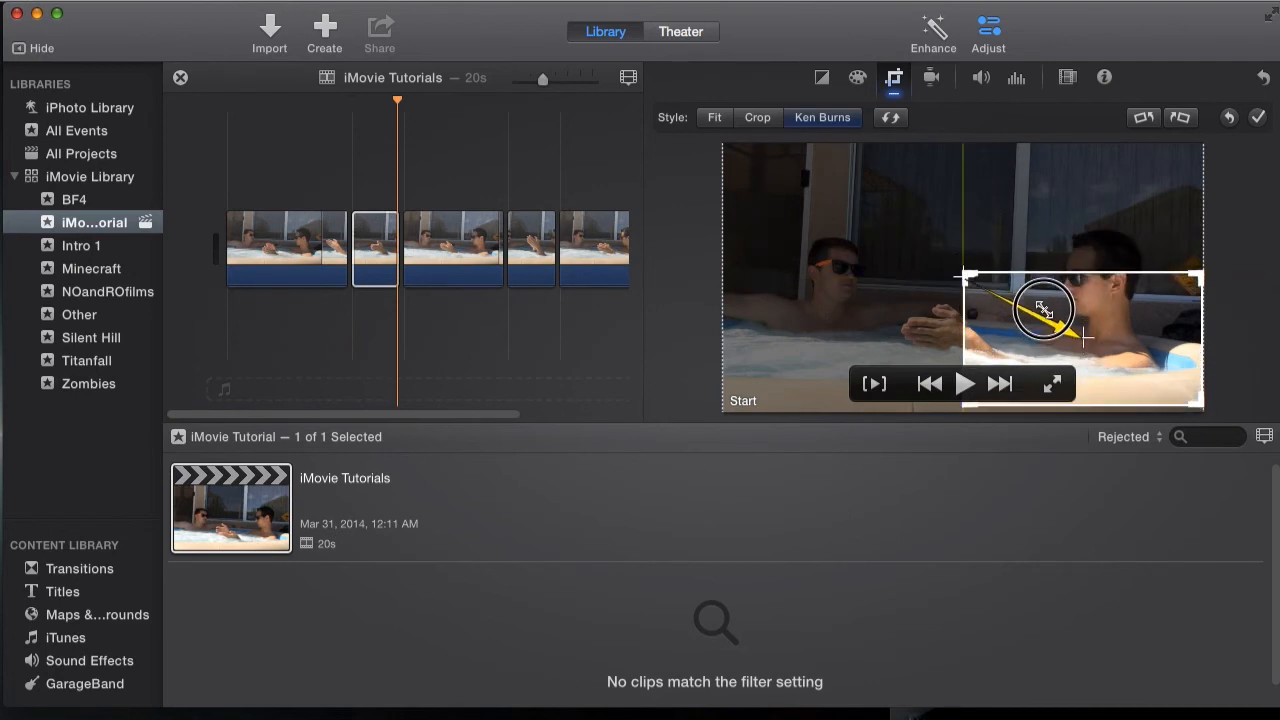
{"action": "left_click_drag", "start_coordinate": [1045, 307], "coordinate": [1048, 262]}
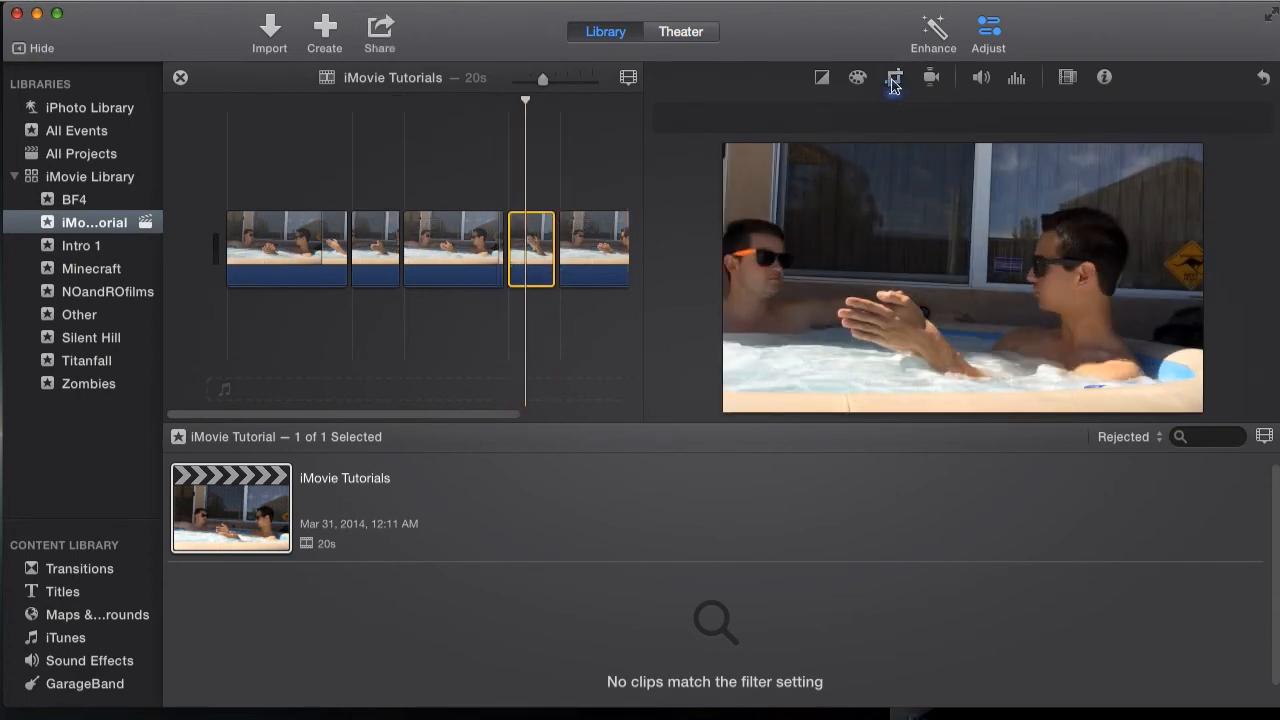
- Place the fourth piece's Ken Burns Start frame over the man on the right
{"action": "left_click", "coordinate": [893, 77]}
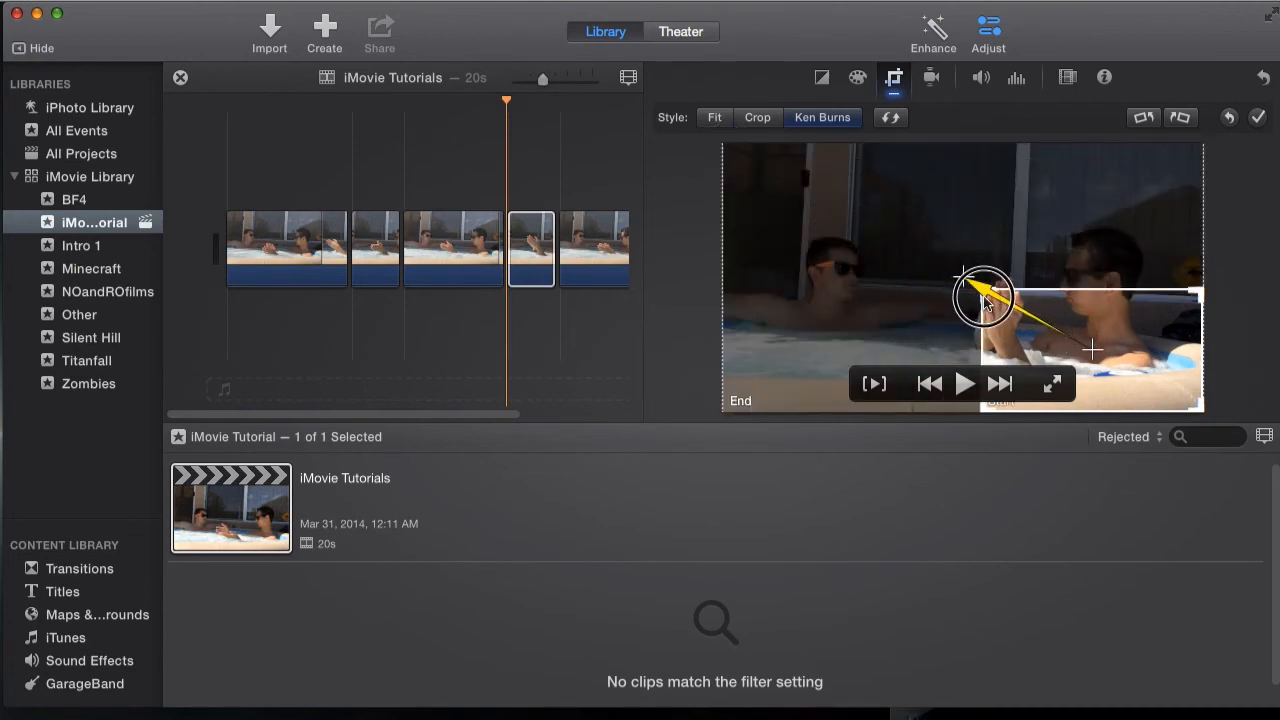
{"action": "left_click_drag", "start_coordinate": [985, 295], "coordinate": [1058, 278]}
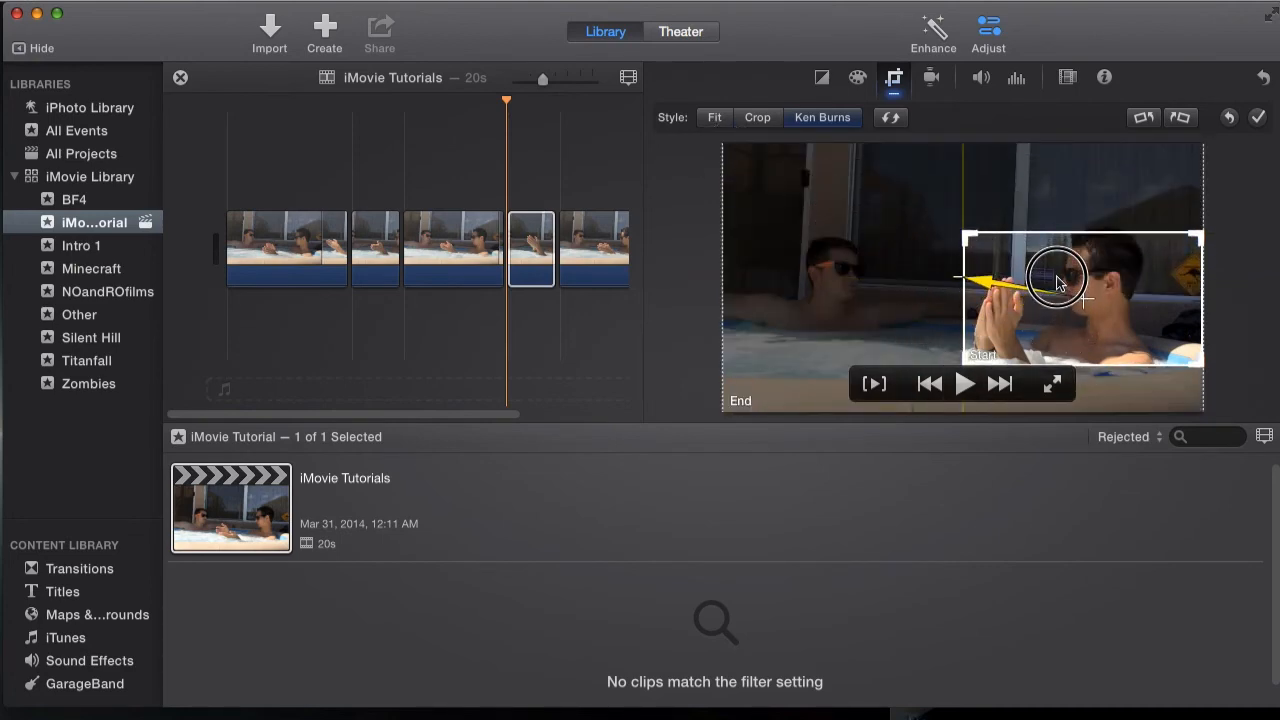